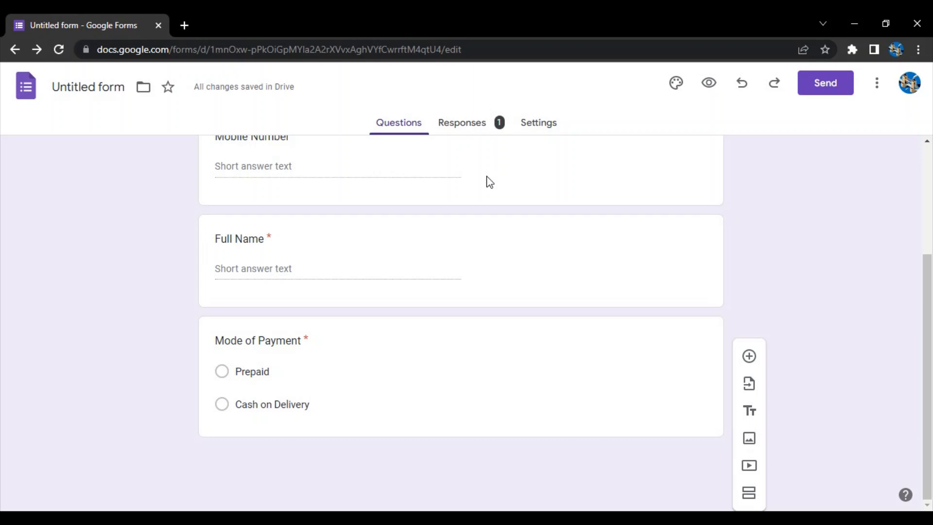
pyautogui.moveTo(439, 123)
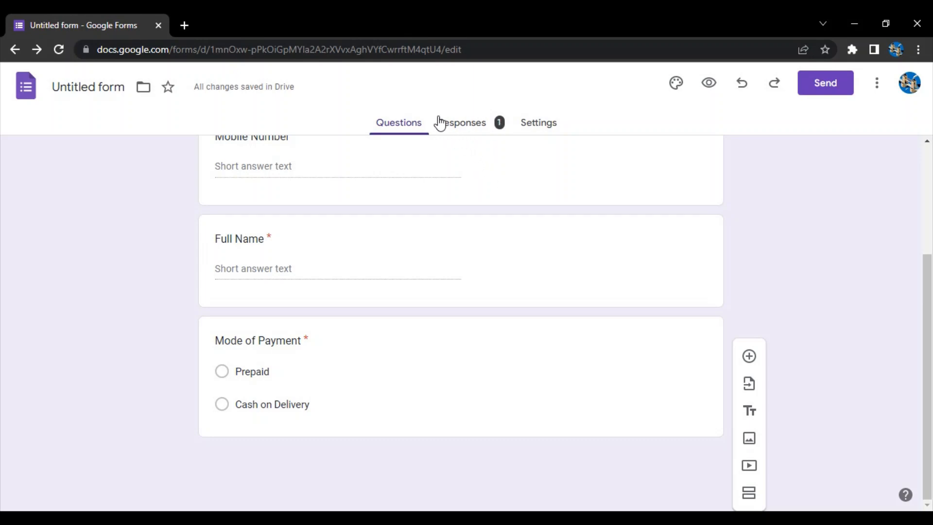
pyautogui.moveTo(462, 128)
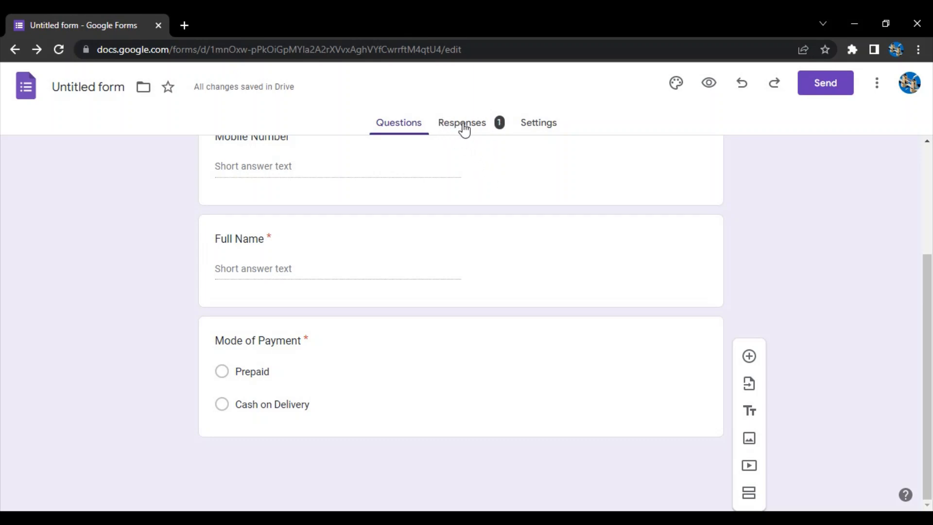
# Review the Responses summary, including the Mode of Payment chart showing Prepaid at 100%
pyautogui.click(462, 122)
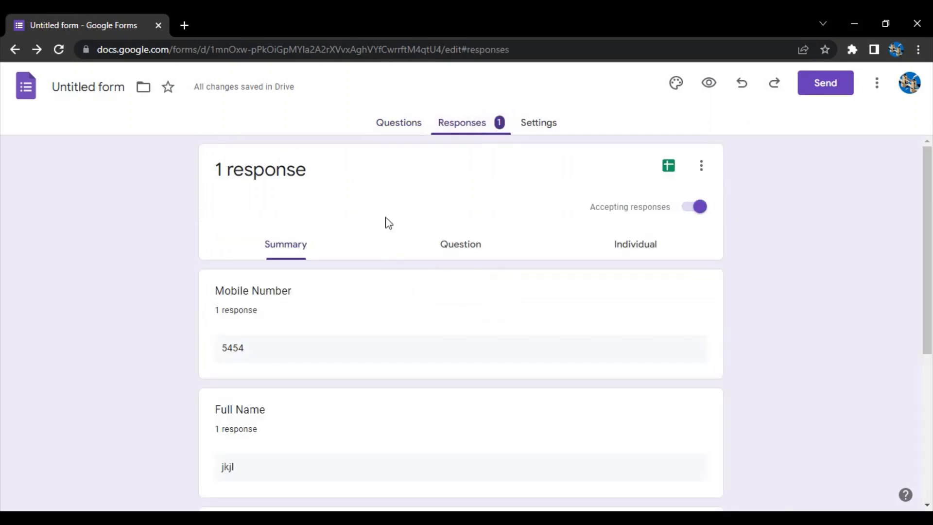
pyautogui.moveTo(526, 259)
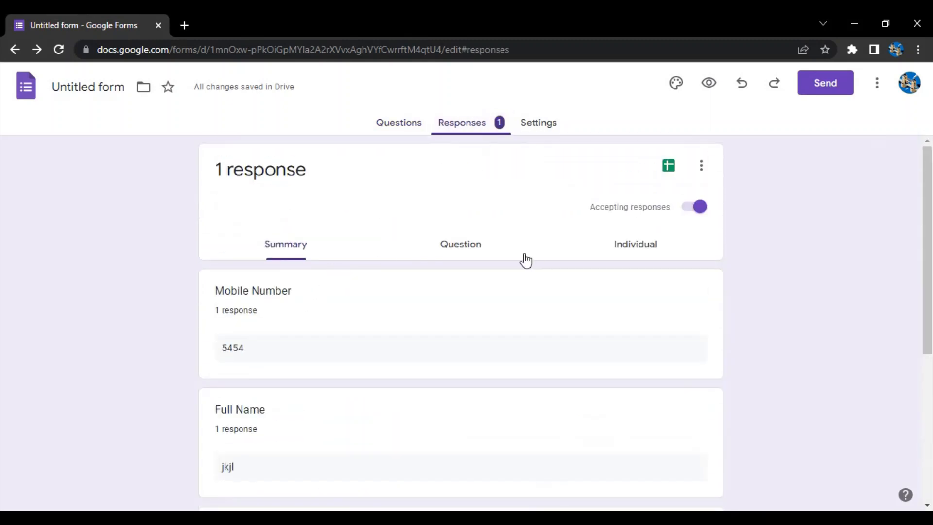
pyautogui.moveTo(639, 261)
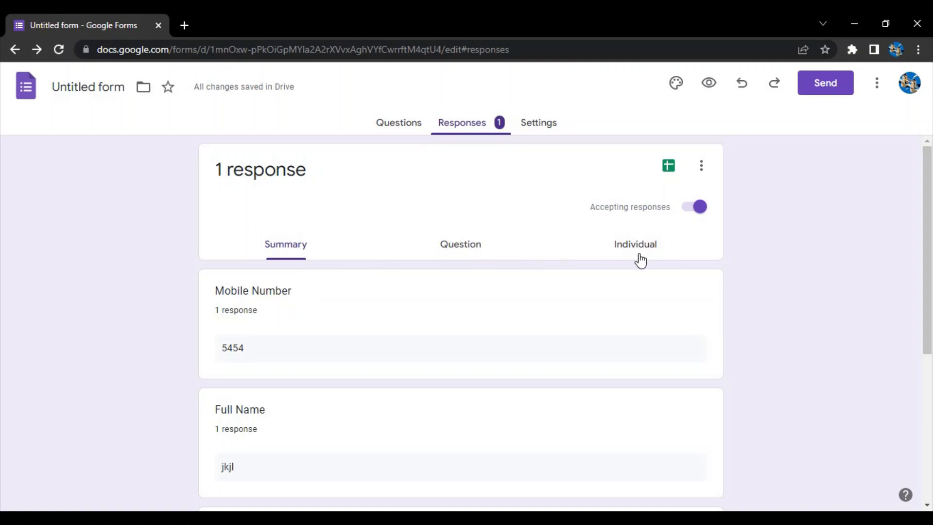
pyautogui.scroll(-3)
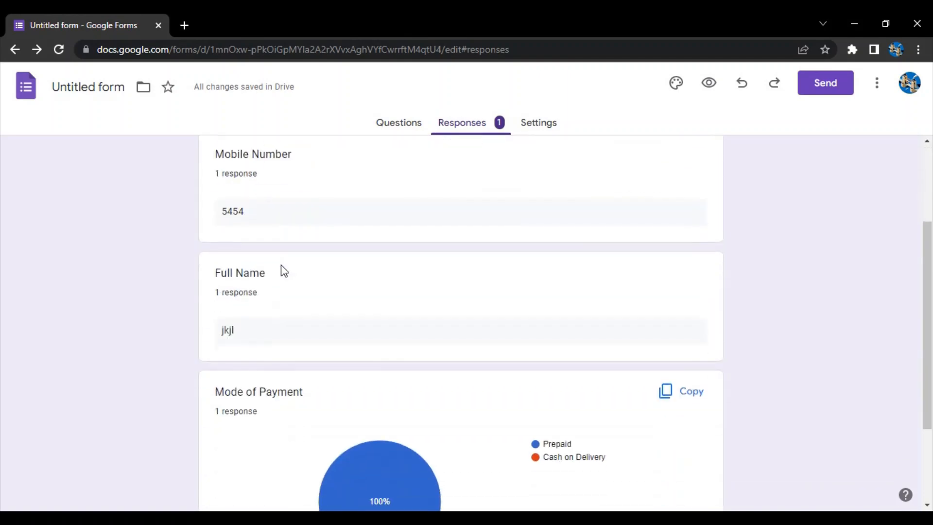
pyautogui.moveTo(257, 216)
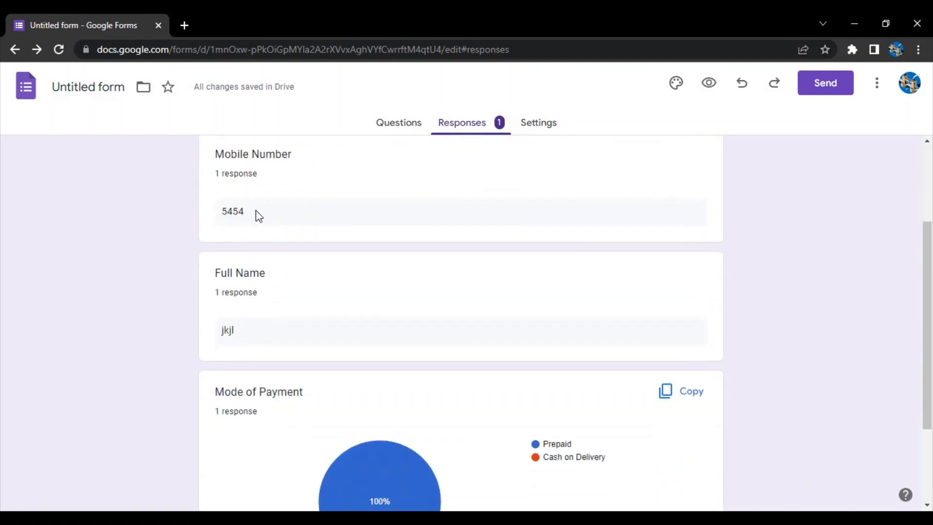
pyautogui.moveTo(269, 213)
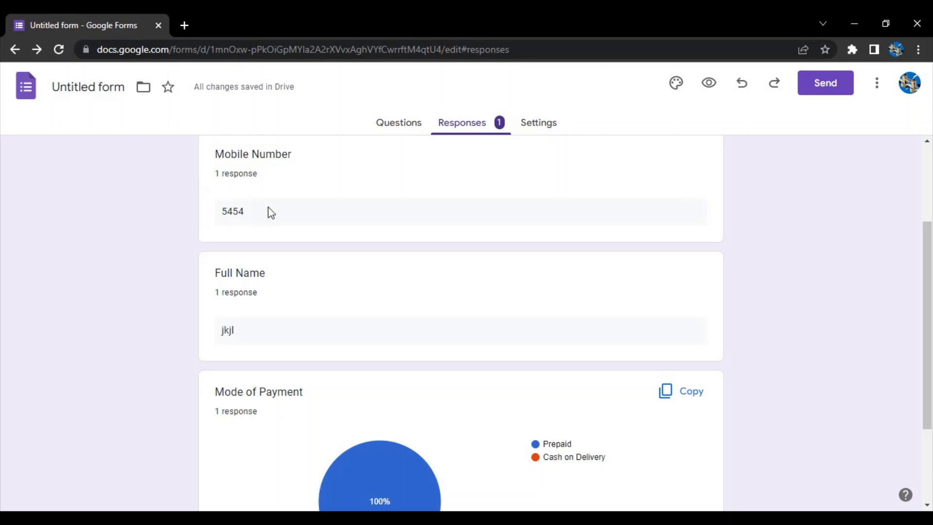
pyautogui.scroll(-3)
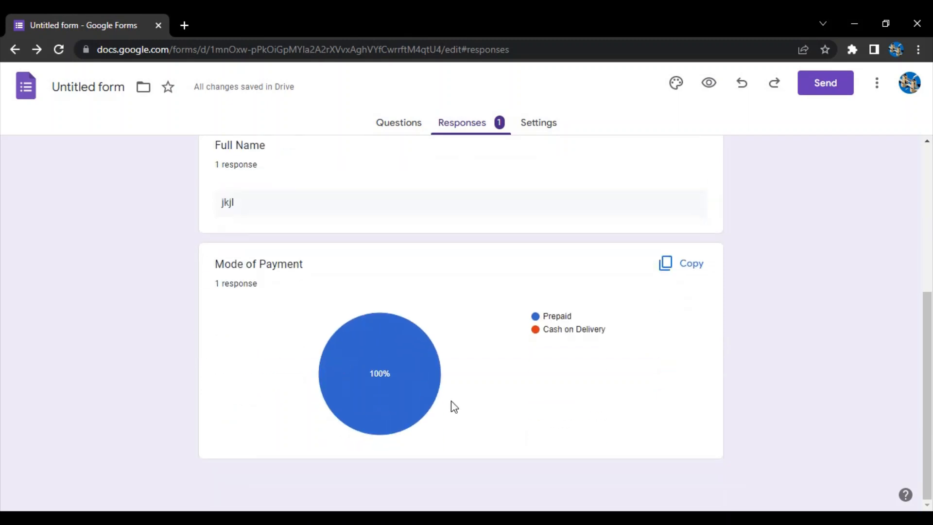
pyautogui.moveTo(410, 354)
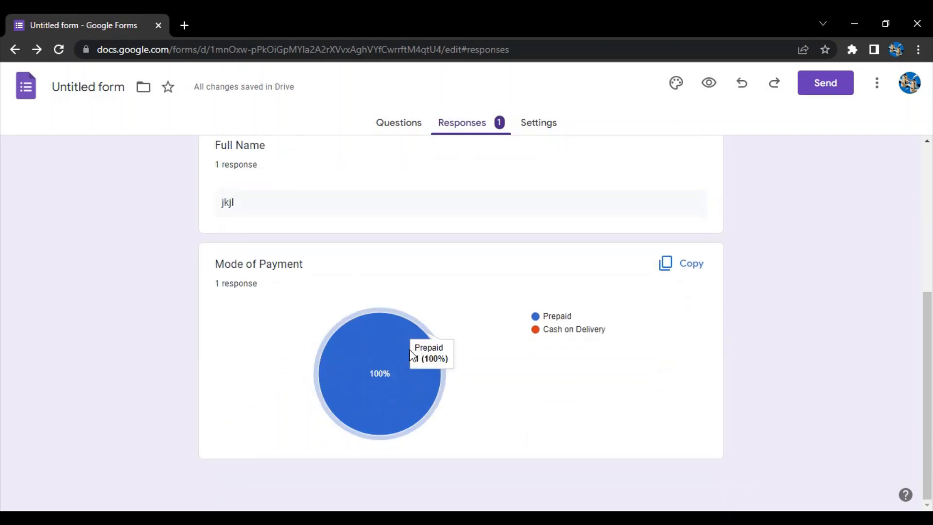
pyautogui.moveTo(429, 417)
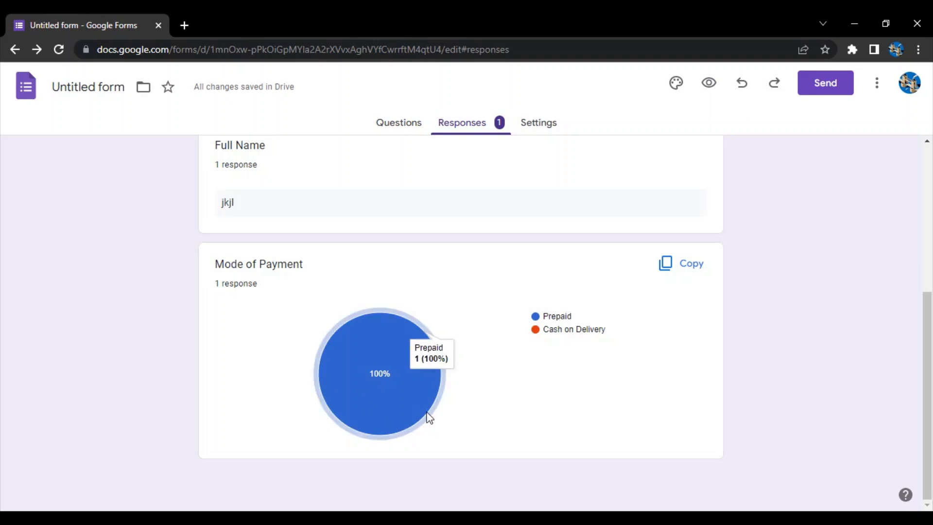
pyautogui.moveTo(382, 386)
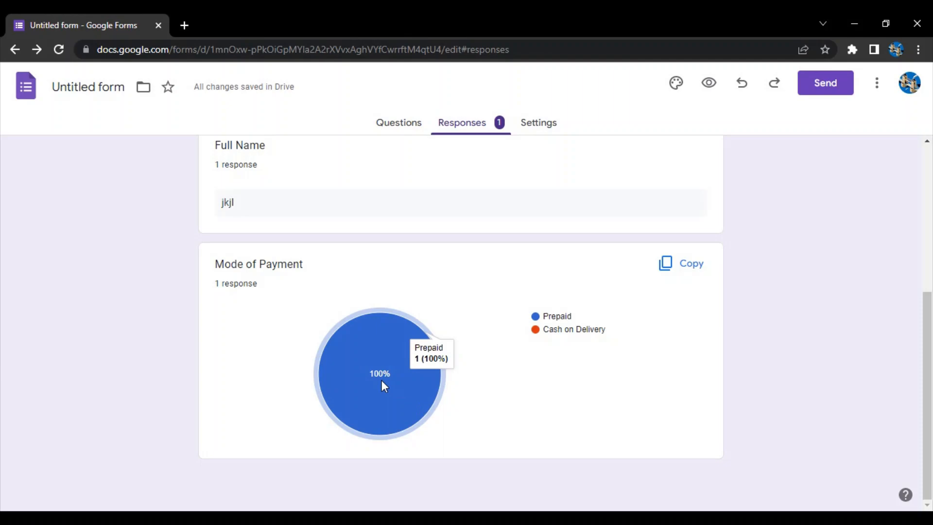
pyautogui.moveTo(400, 381)
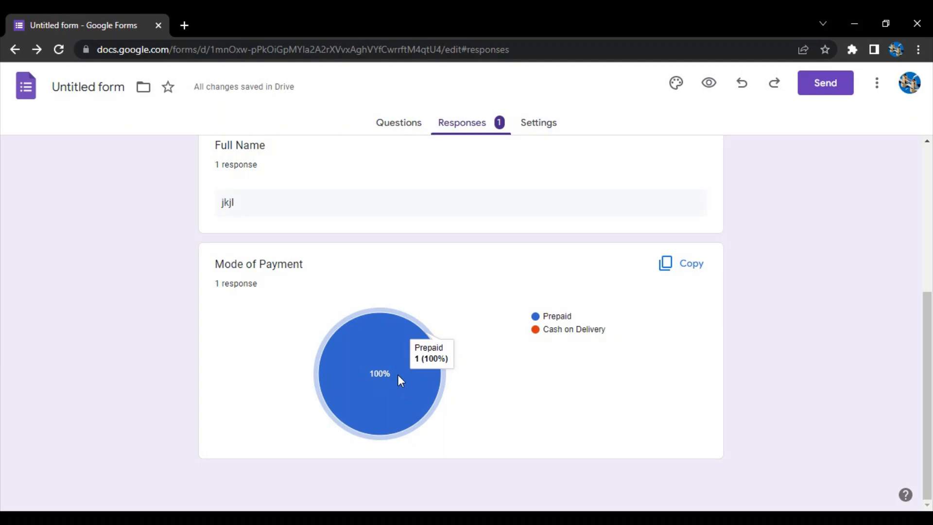
pyautogui.moveTo(464, 351)
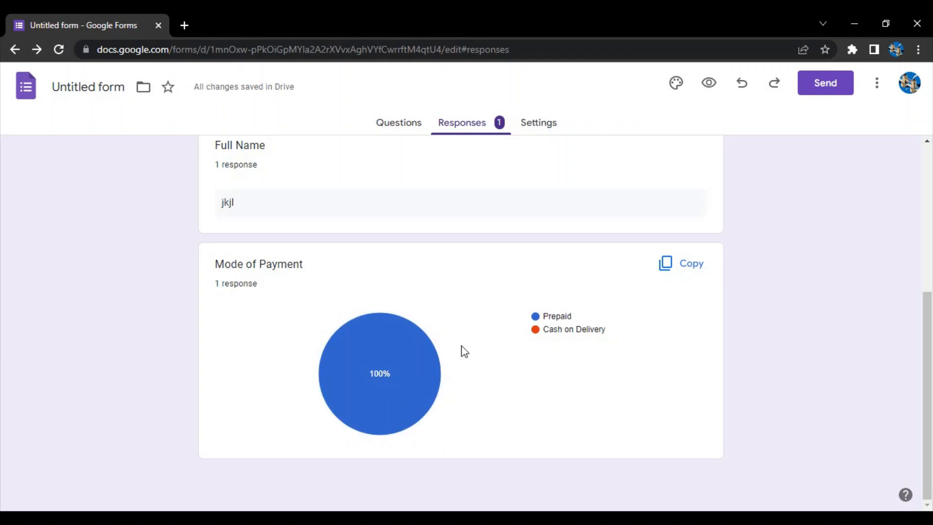
pyautogui.scroll(3)
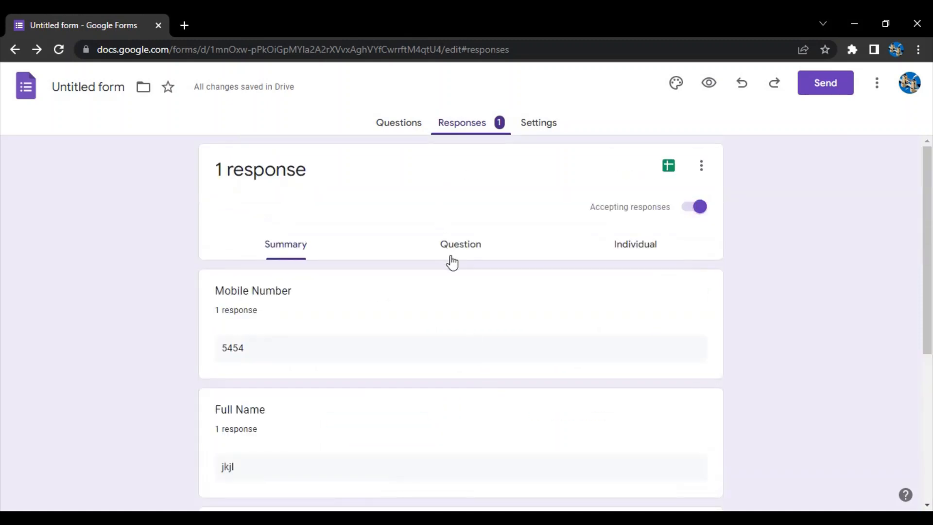
# Step through per-question answers: Mobile Number, Full Name, then Mode of Payment showing Prepaid
pyautogui.click(460, 244)
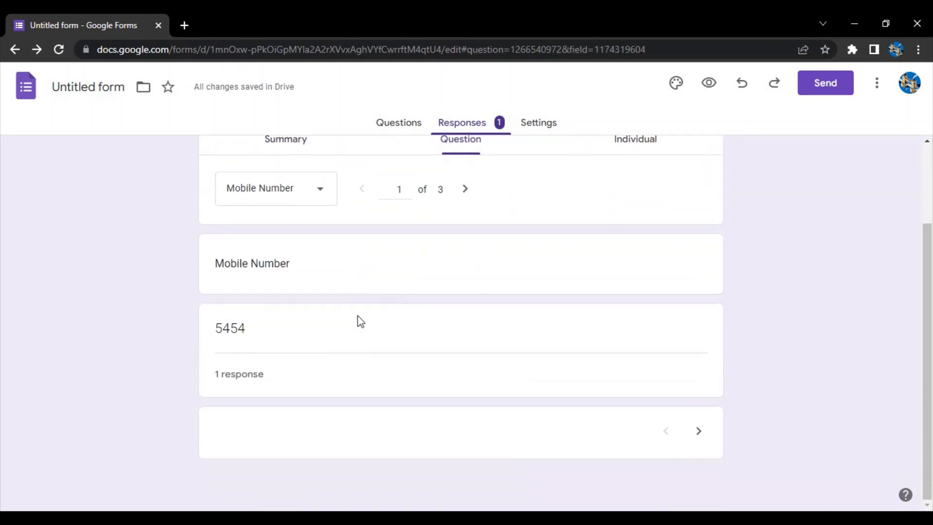
pyautogui.moveTo(314, 196)
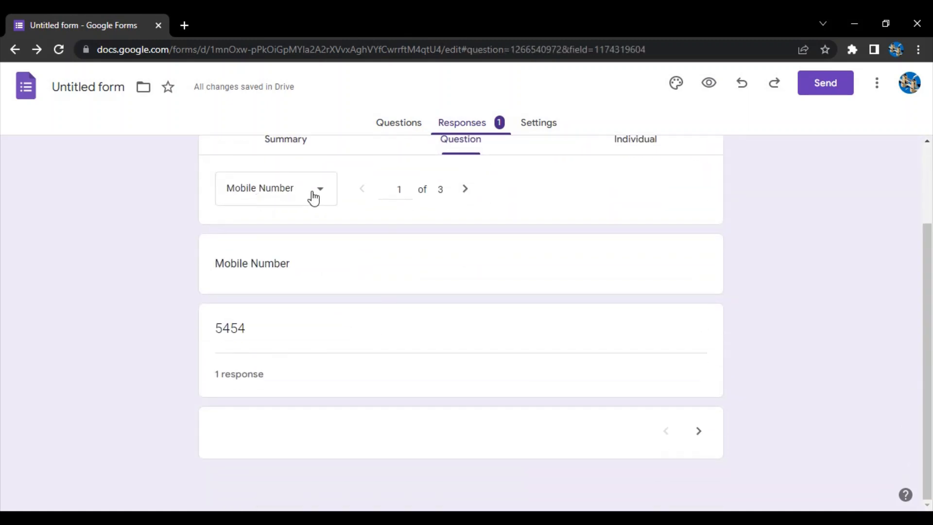
pyautogui.moveTo(264, 362)
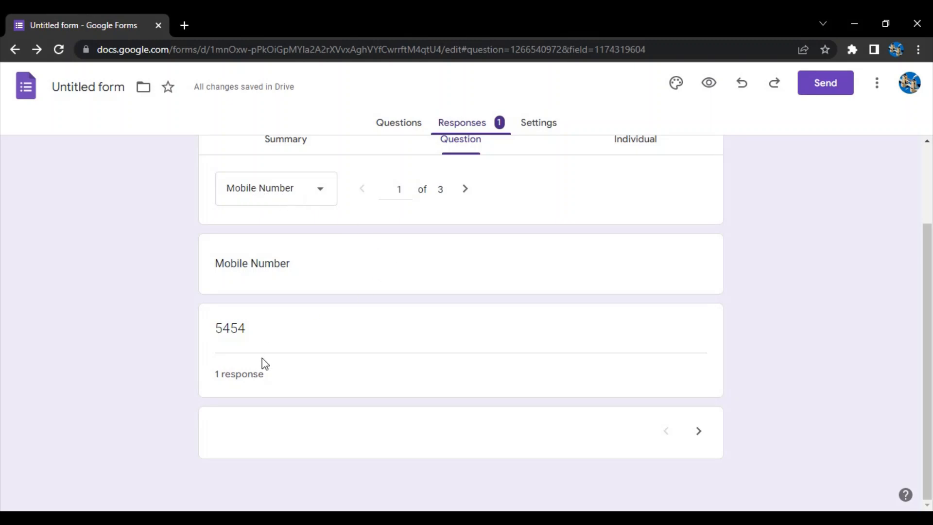
pyautogui.moveTo(521, 210)
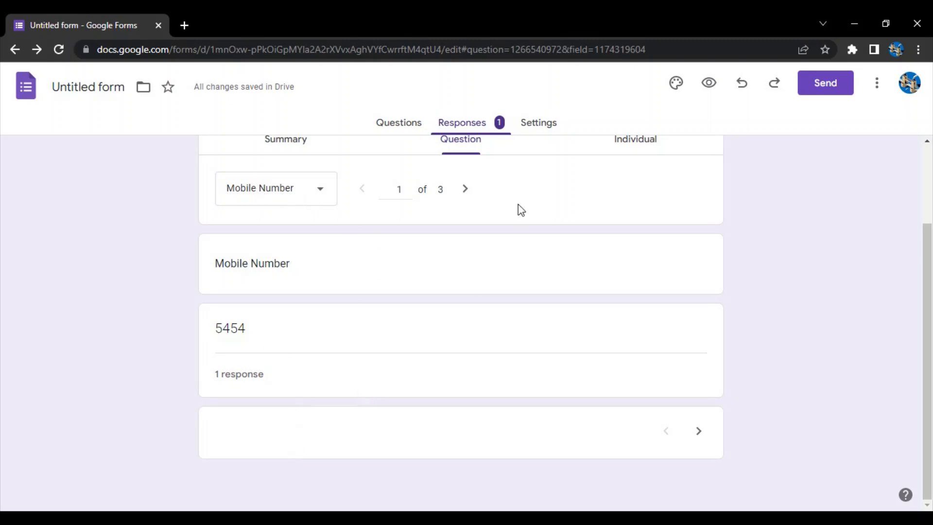
pyautogui.moveTo(465, 188)
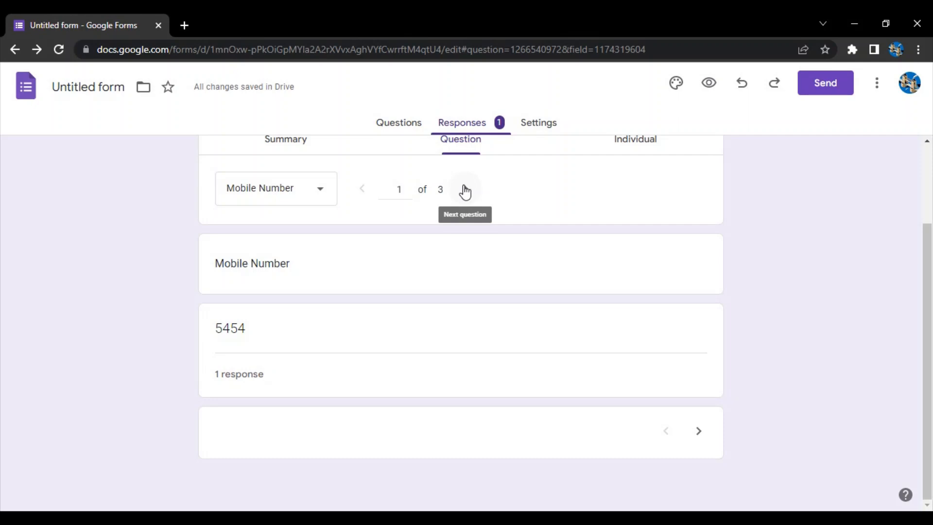
pyautogui.click(465, 189)
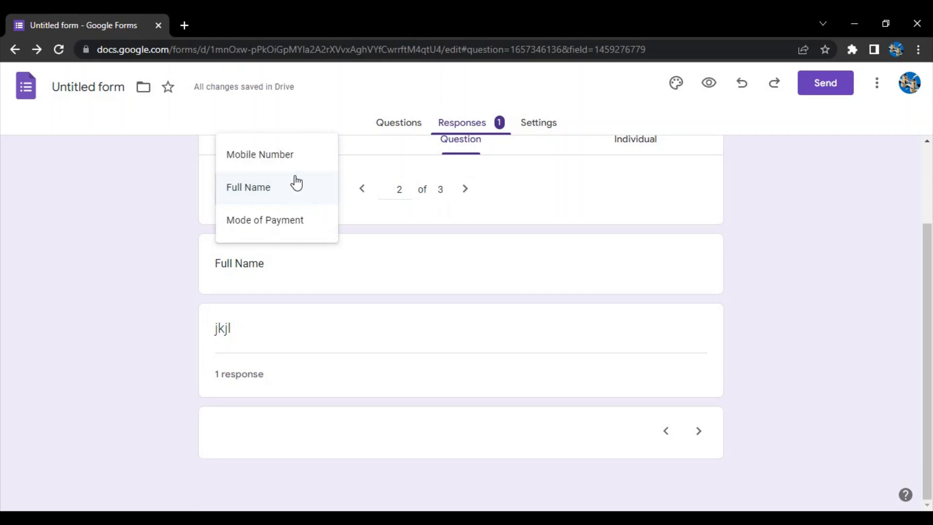
pyautogui.click(264, 220)
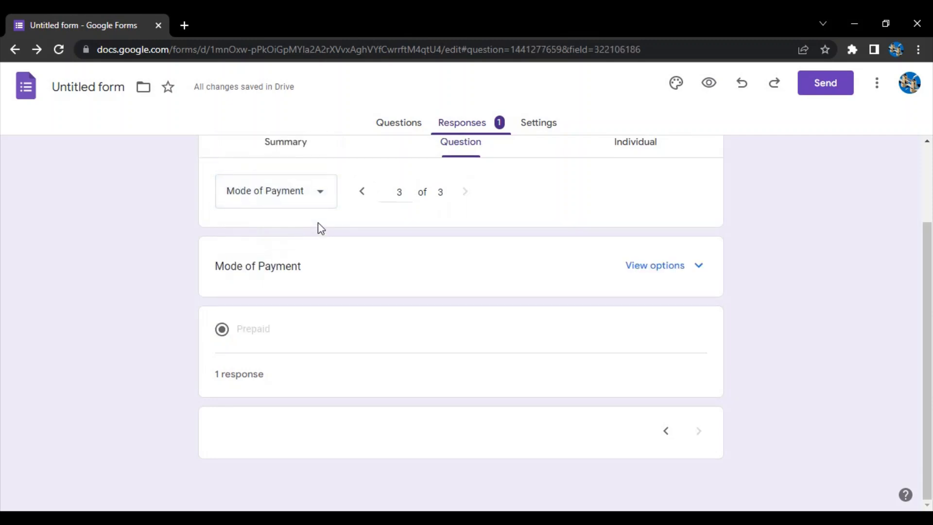
pyautogui.moveTo(348, 370)
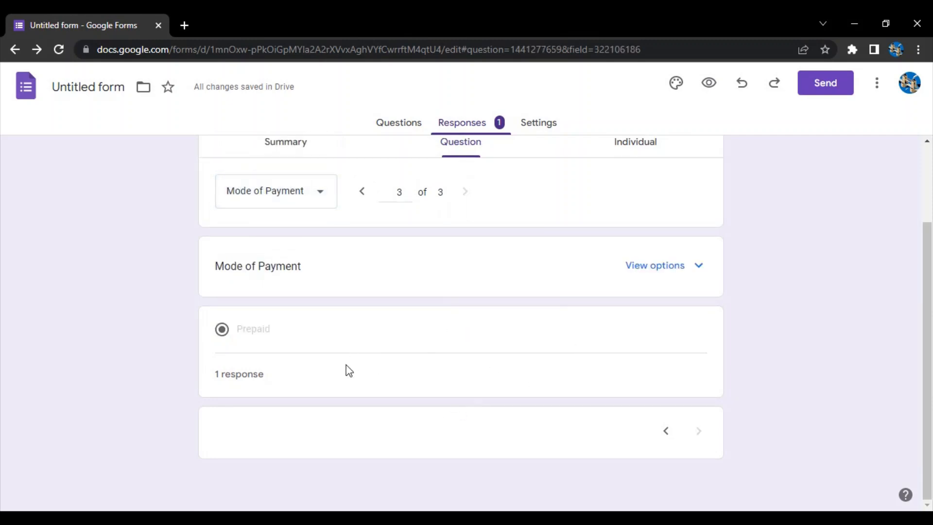
pyautogui.moveTo(726, 238)
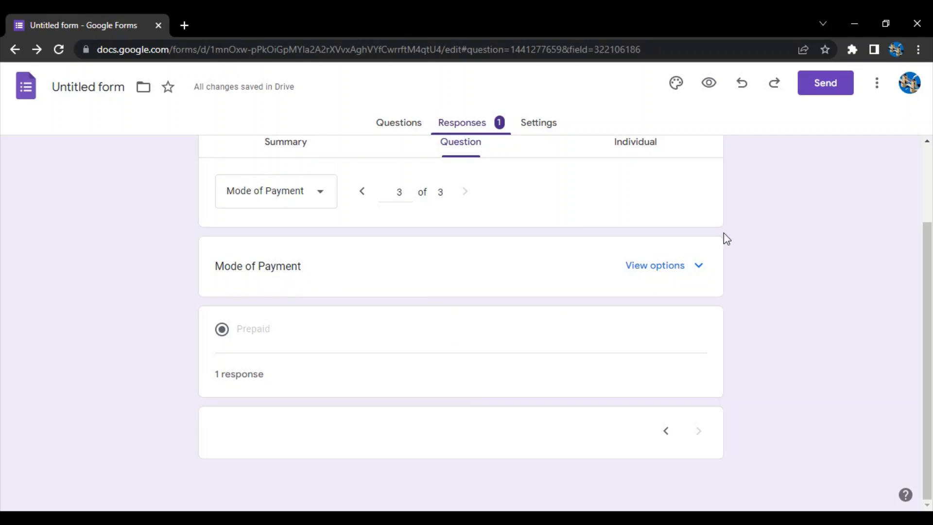
pyautogui.moveTo(671, 269)
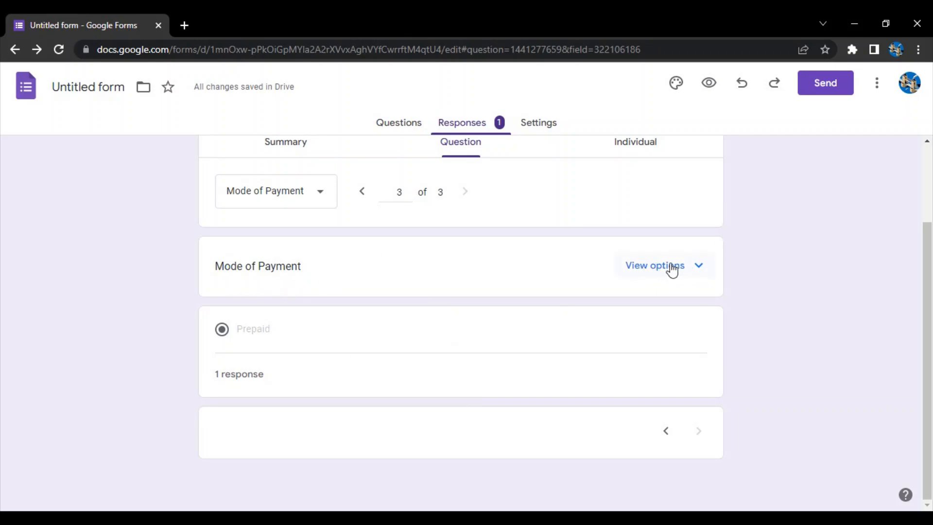
pyautogui.click(654, 266)
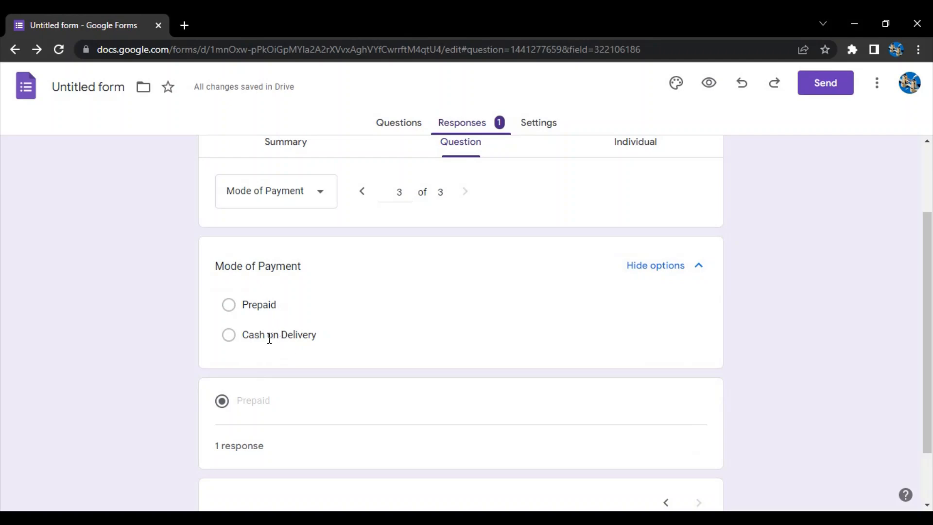
pyautogui.moveTo(280, 327)
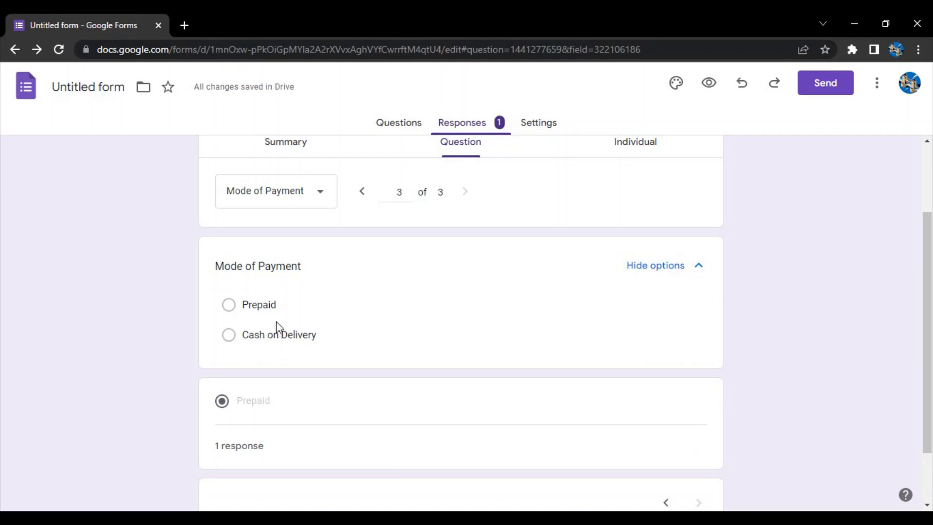
pyautogui.moveTo(230, 308)
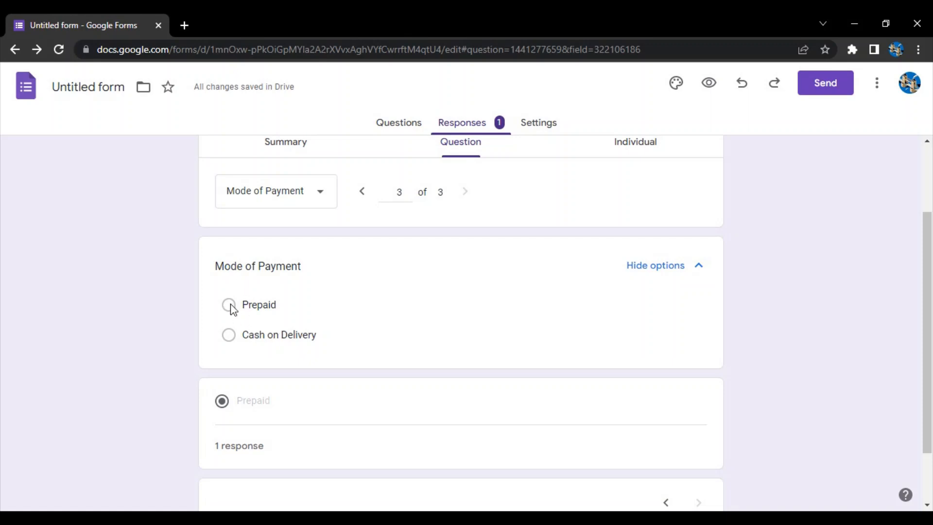
pyautogui.moveTo(240, 325)
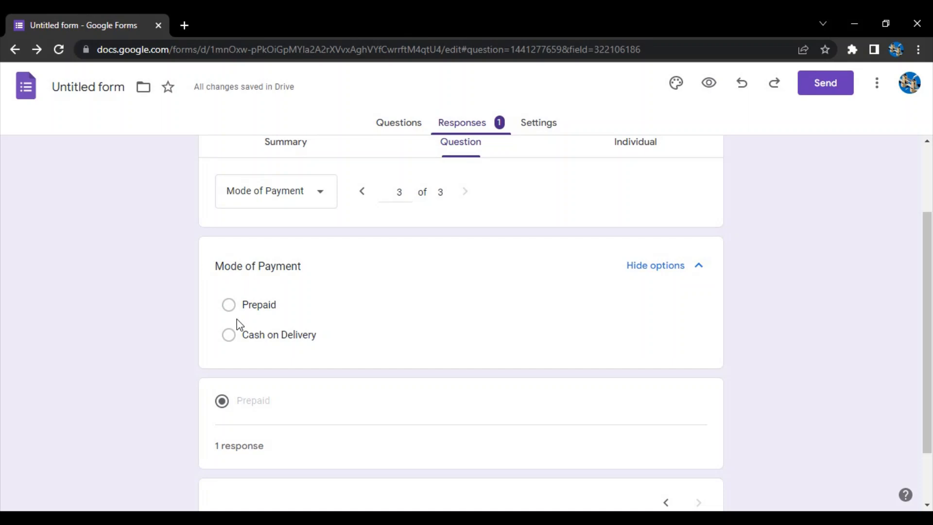
# Scroll through the individual response's mobile number, name and Prepaid payment, submitted 7/16/22
pyautogui.scroll(3)
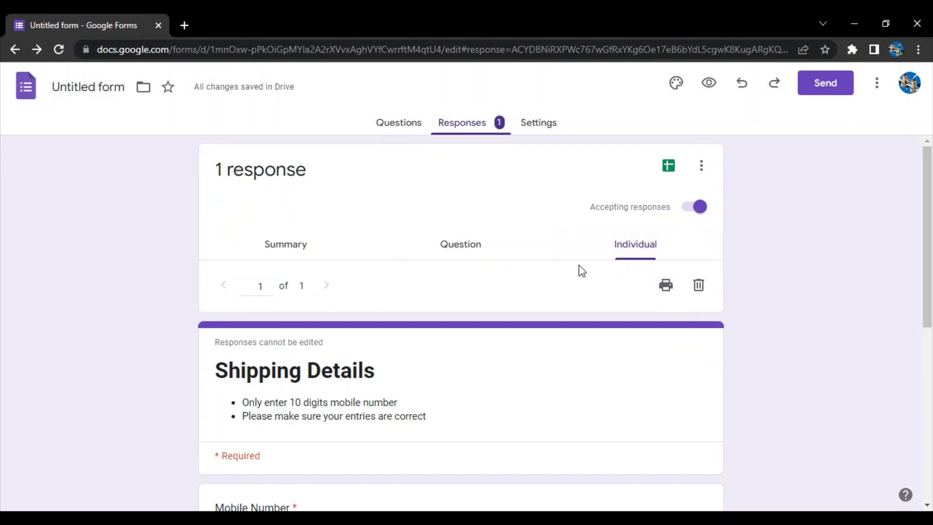
pyautogui.scroll(-3)
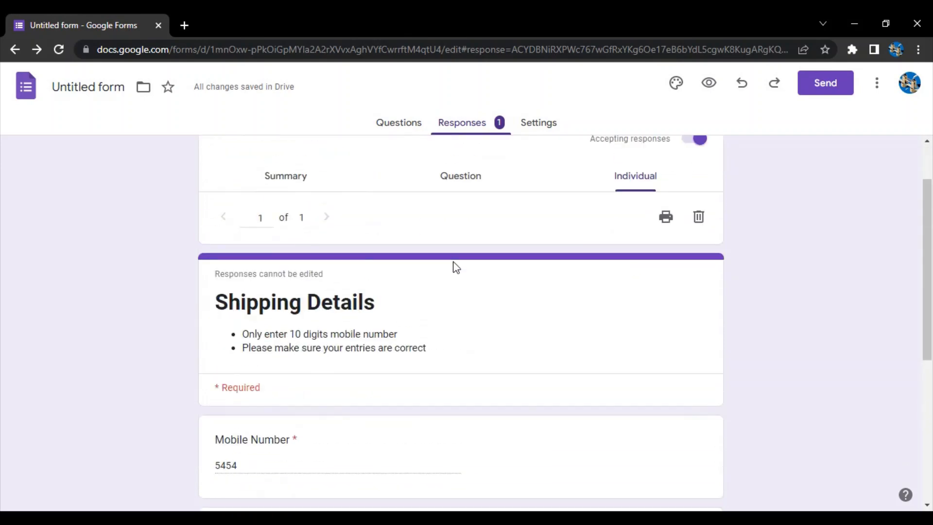
pyautogui.scroll(-3)
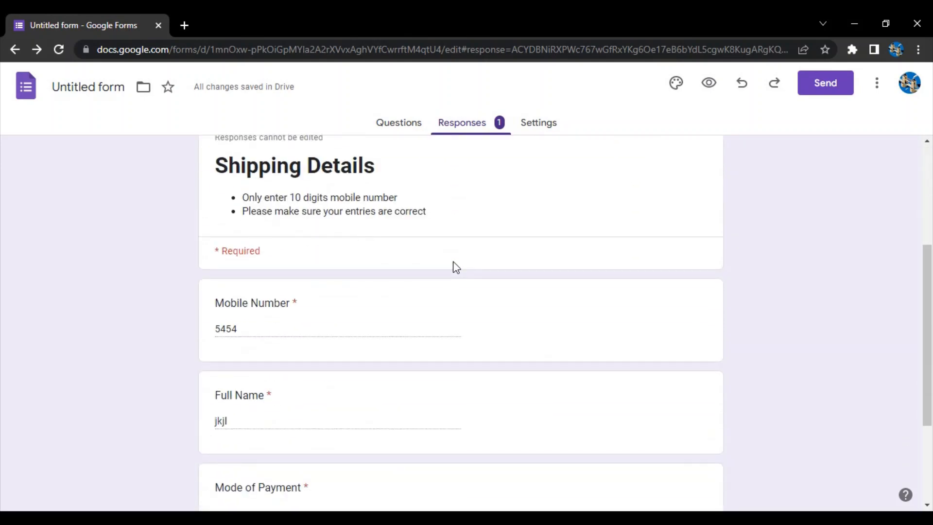
pyautogui.scroll(-3)
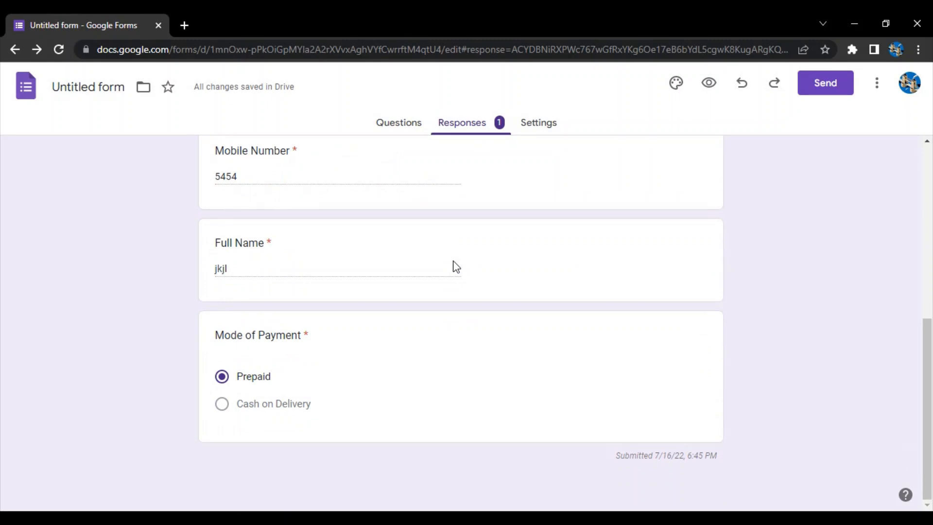
pyautogui.moveTo(272, 381)
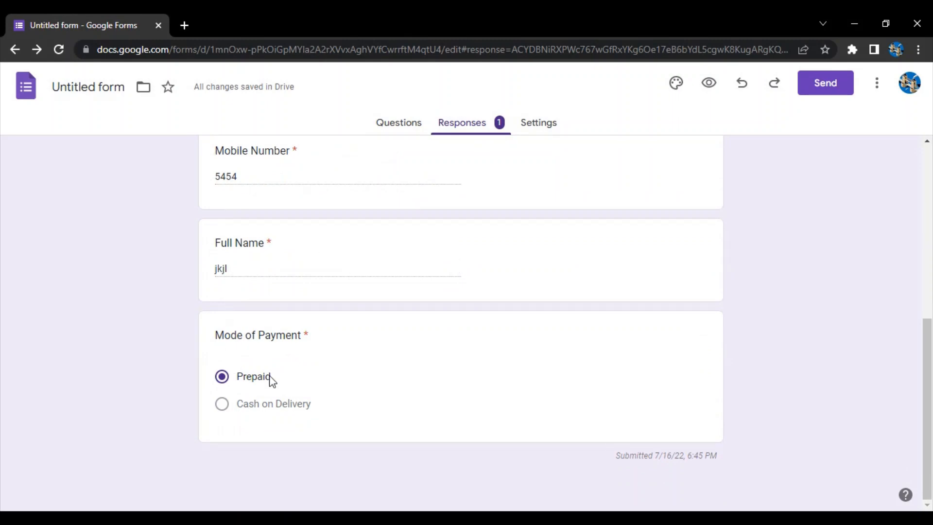
pyautogui.scroll(3)
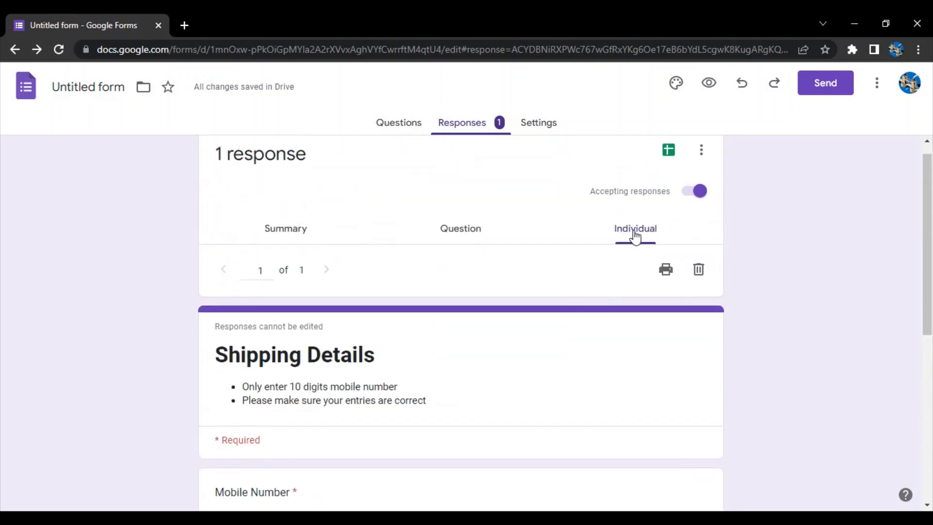
pyautogui.moveTo(665, 269)
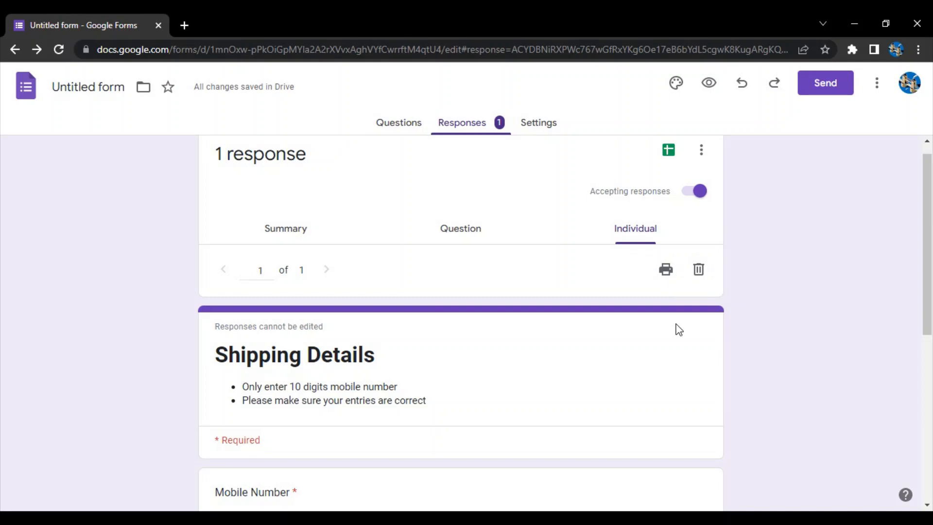
pyautogui.moveTo(351, 316)
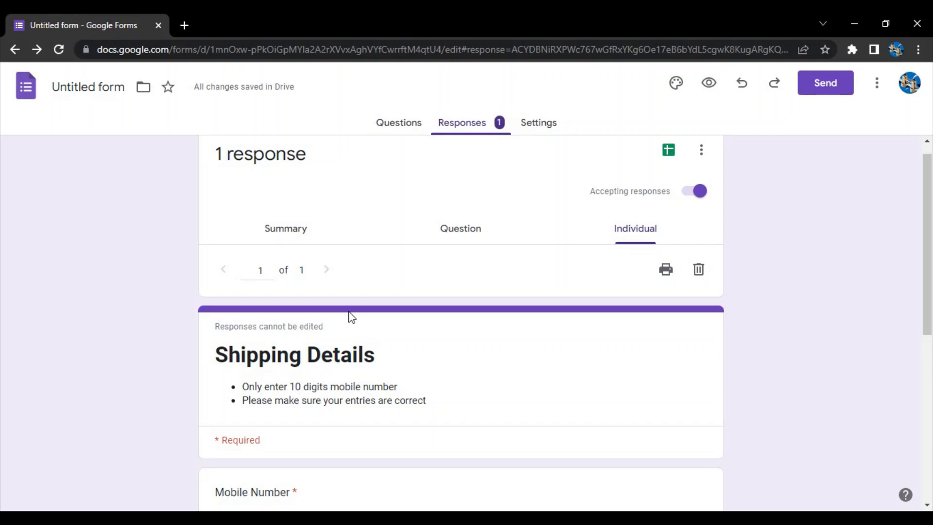
pyautogui.moveTo(302, 327)
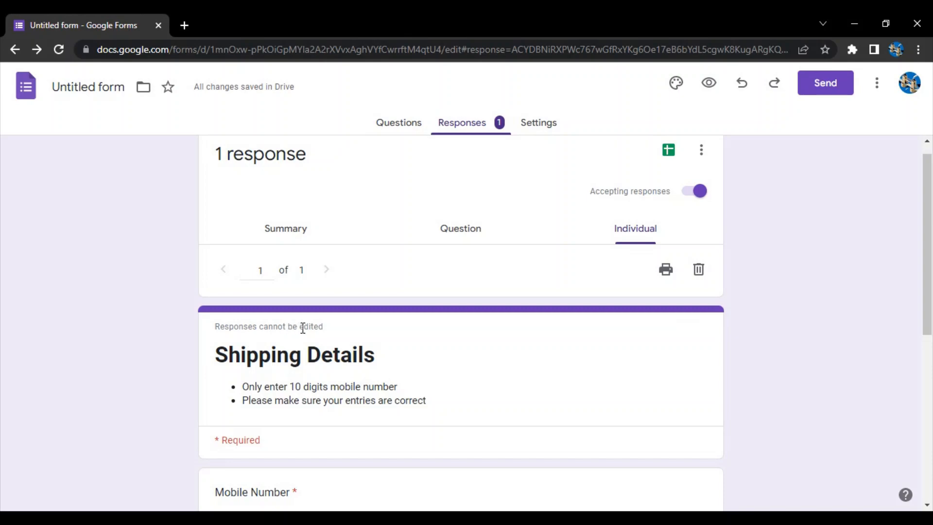
pyautogui.moveTo(314, 344)
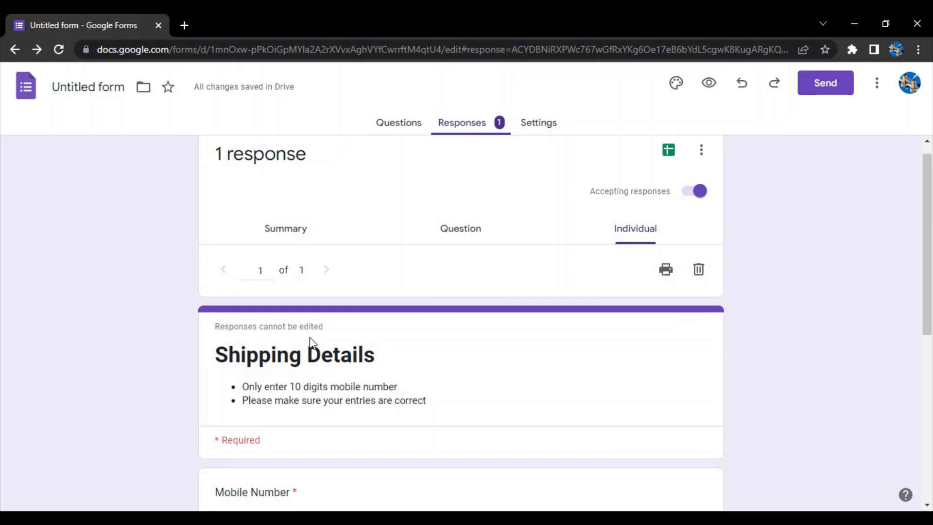
pyautogui.moveTo(664, 269)
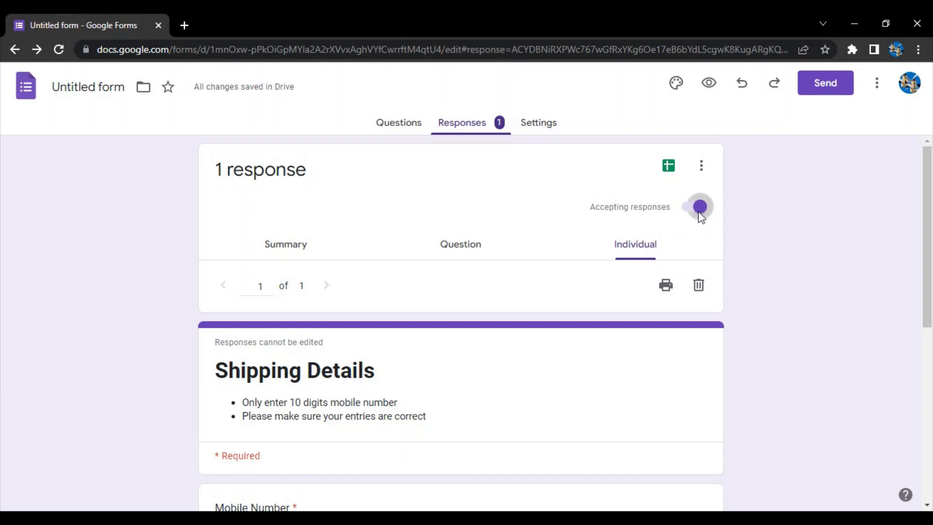
# Switch off Accepting responses, keeping the default 'no longer accepting responses' message
pyautogui.click(698, 206)
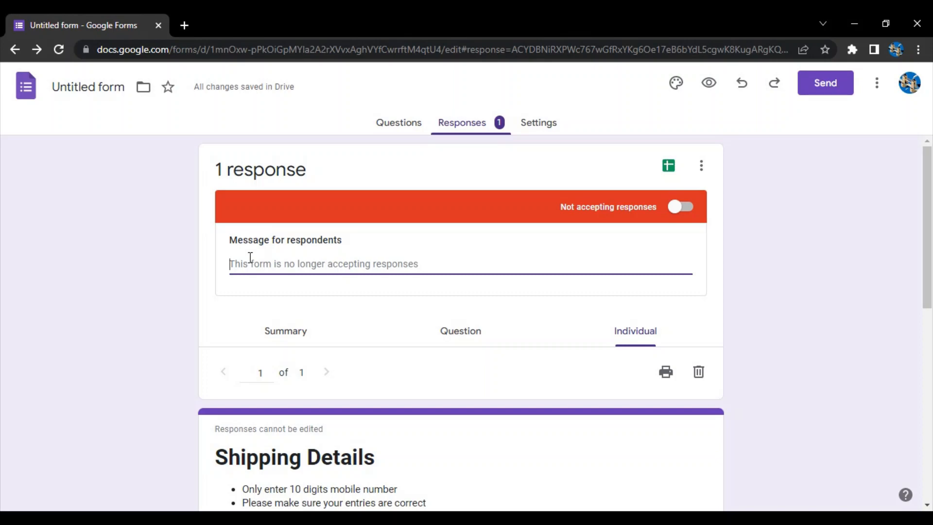
pyautogui.moveTo(351, 262)
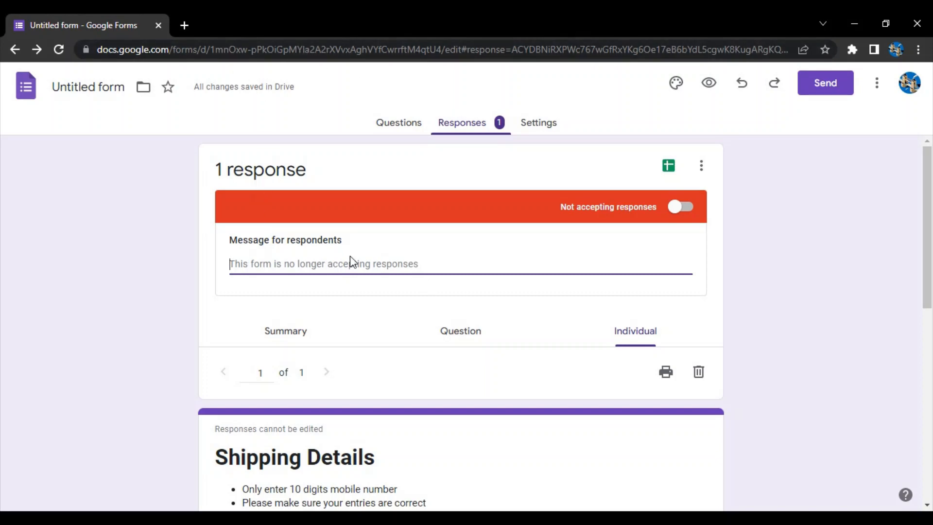
pyautogui.click(701, 165)
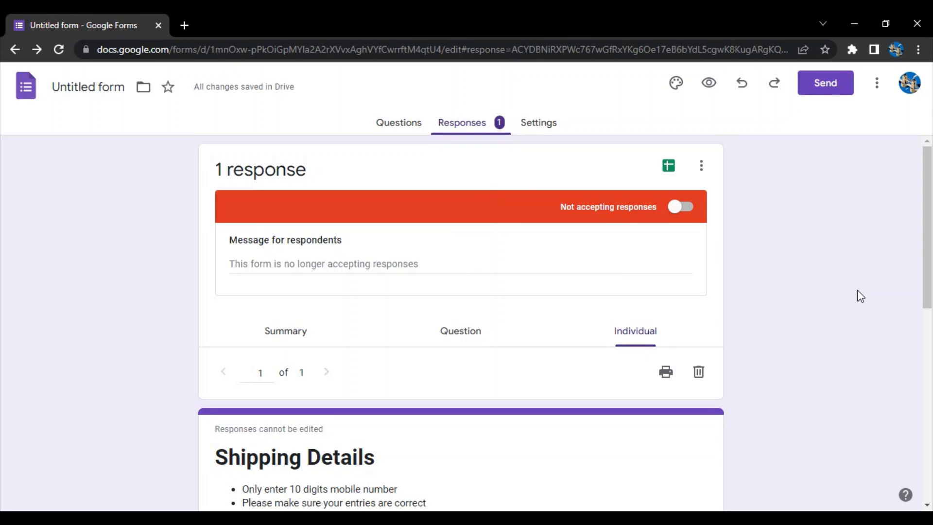
pyautogui.moveTo(667, 165)
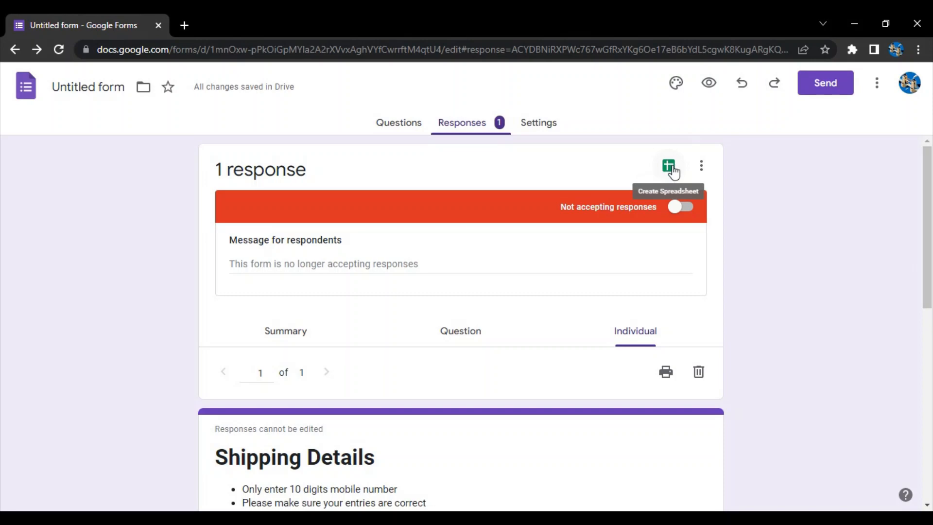
pyautogui.moveTo(701, 173)
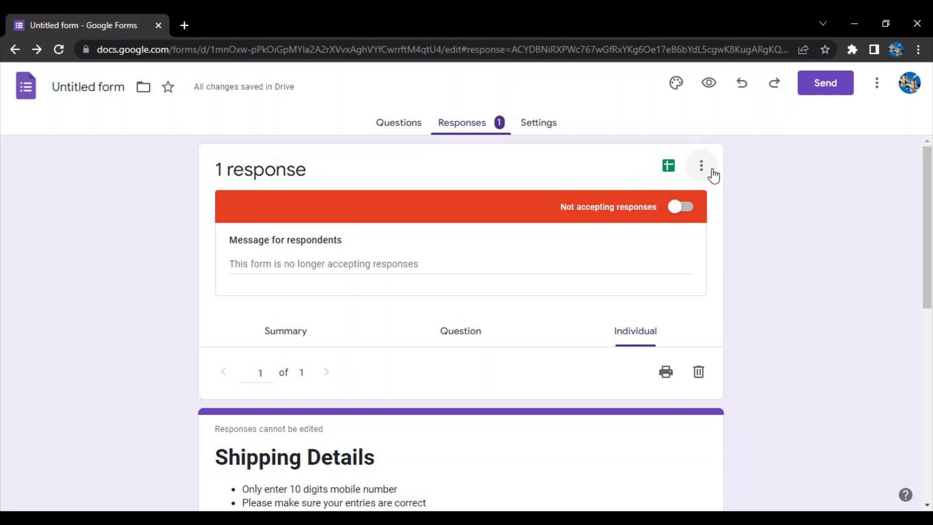
pyautogui.click(700, 165)
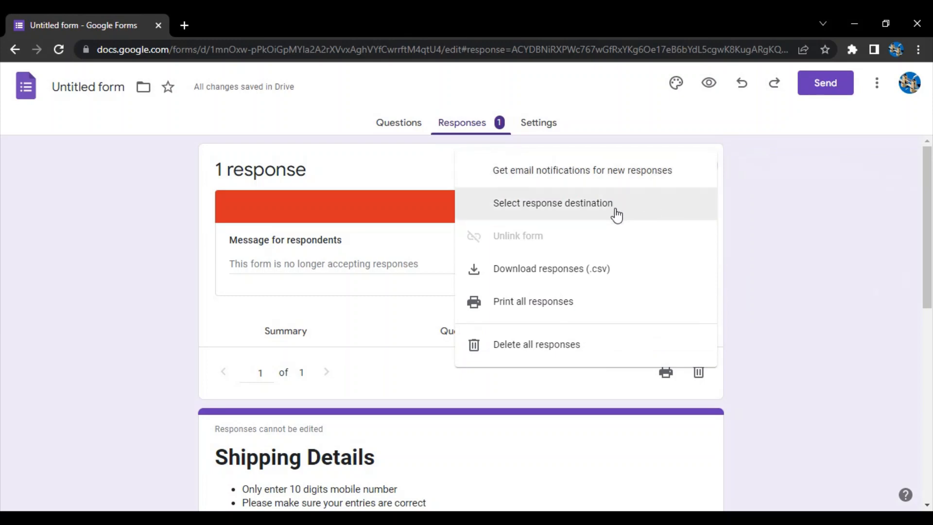
pyautogui.click(552, 203)
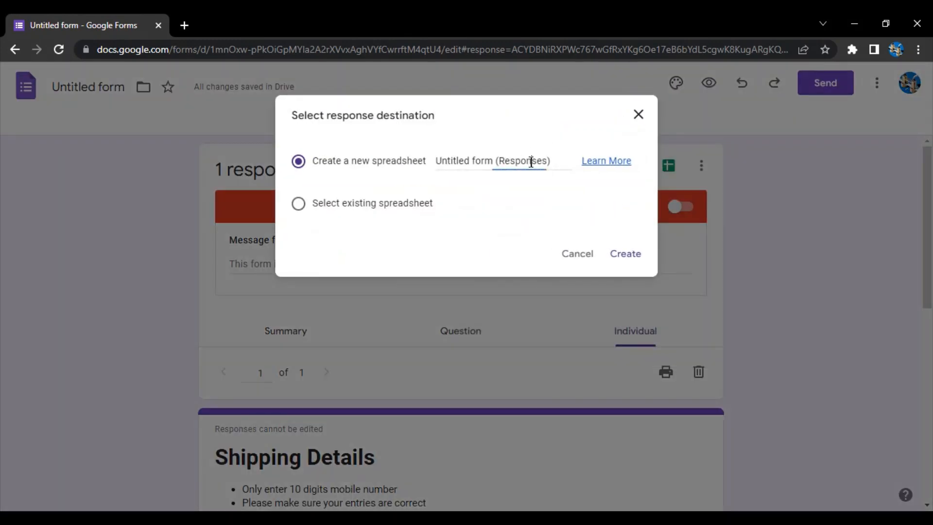
pyautogui.tripleClick(503, 160)
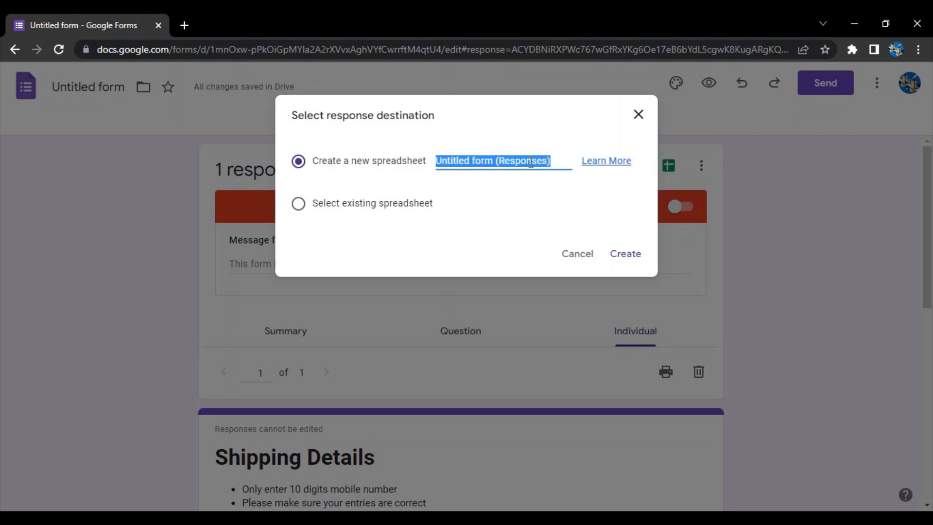
pyautogui.click(299, 203)
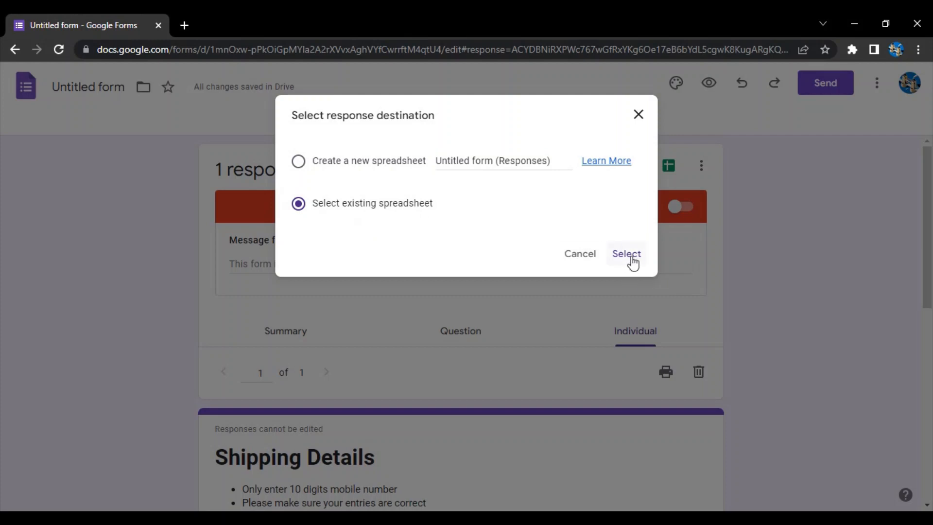
pyautogui.click(626, 254)
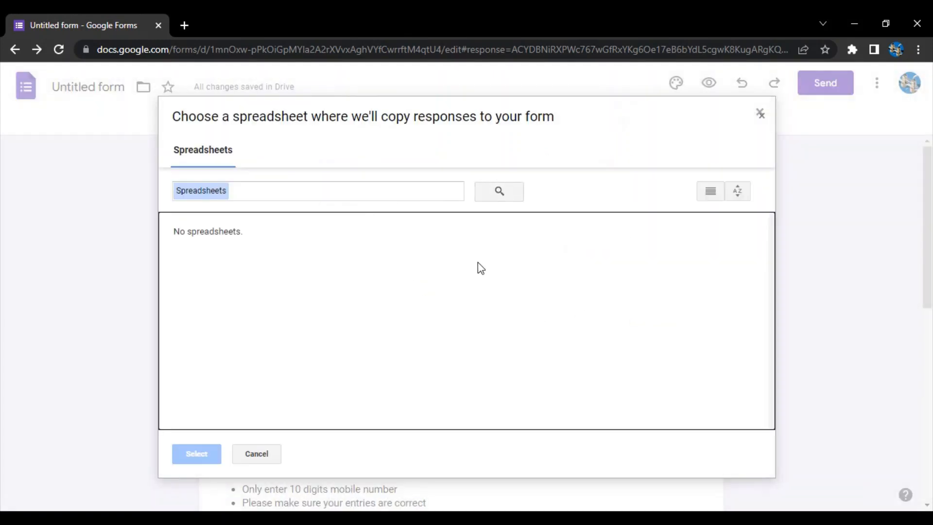
pyautogui.moveTo(438, 266)
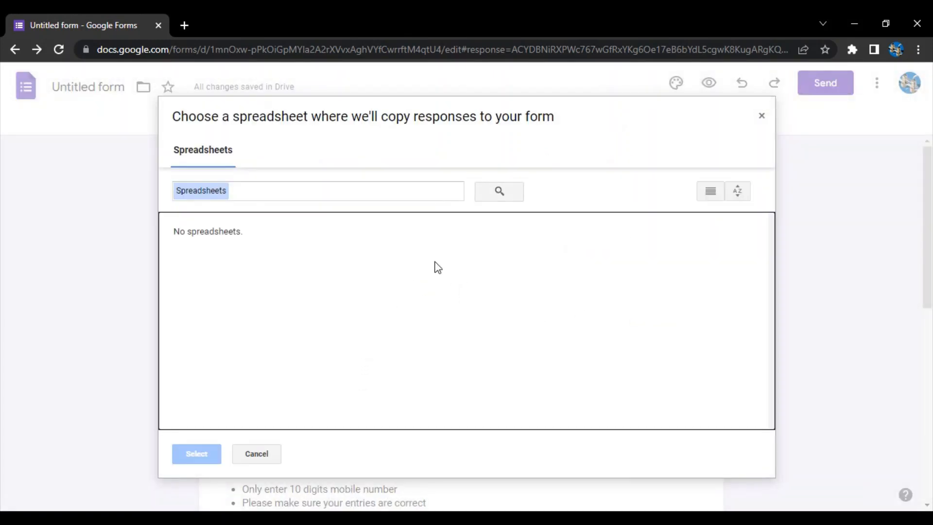
pyautogui.click(256, 454)
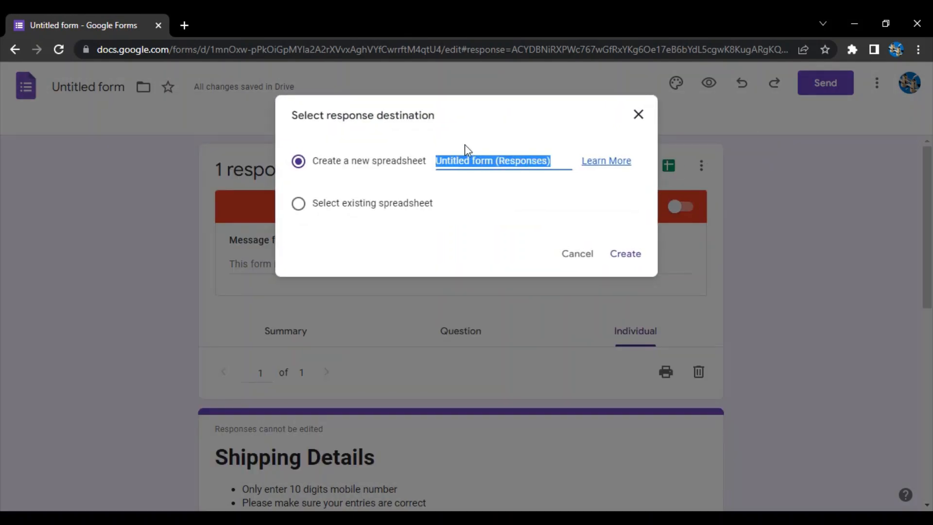
pyautogui.write('Shippin')
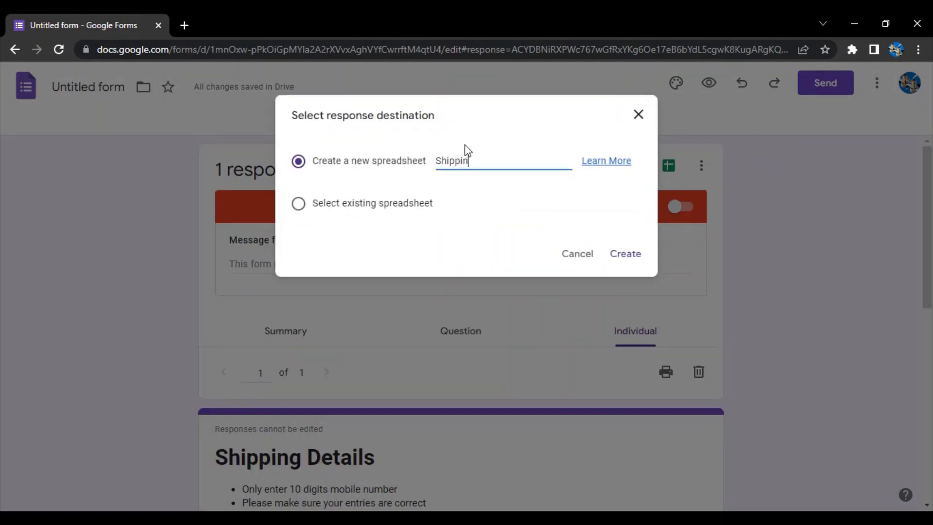
pyautogui.write('g')
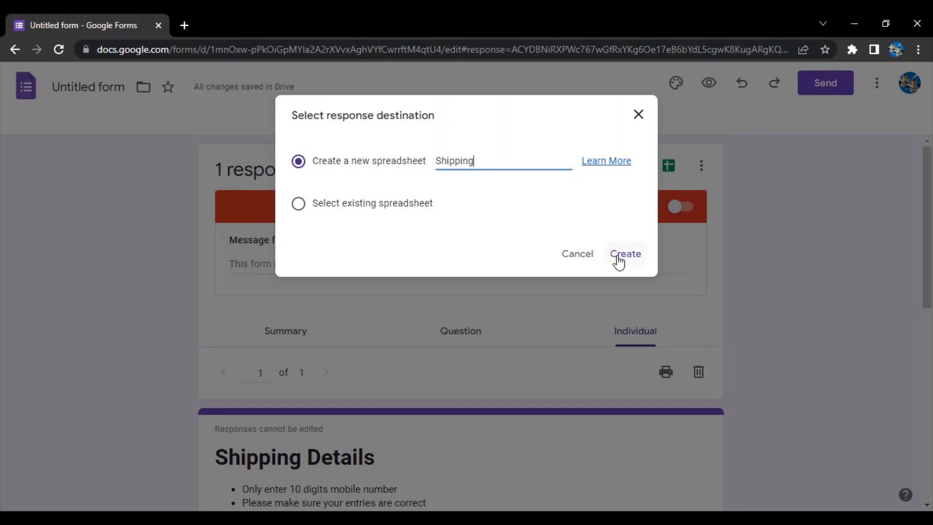
pyautogui.click(625, 254)
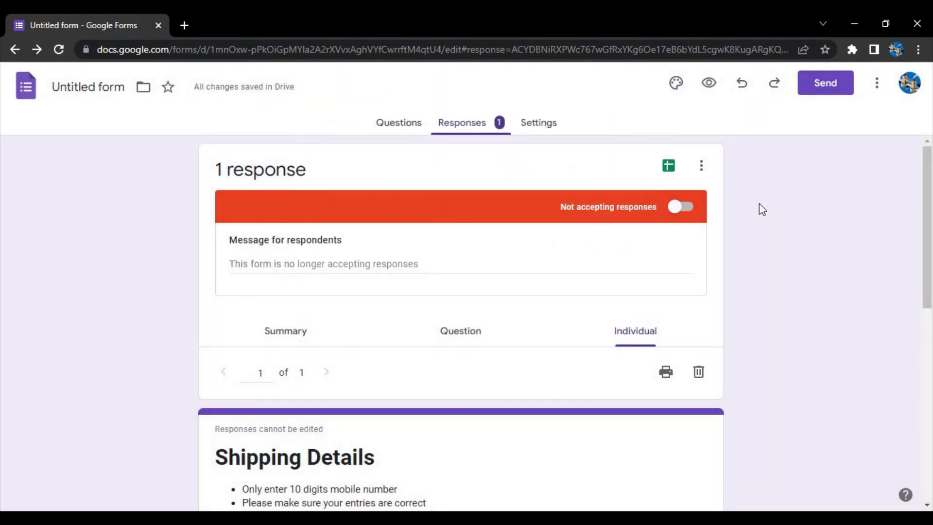
pyautogui.moveTo(740, 244)
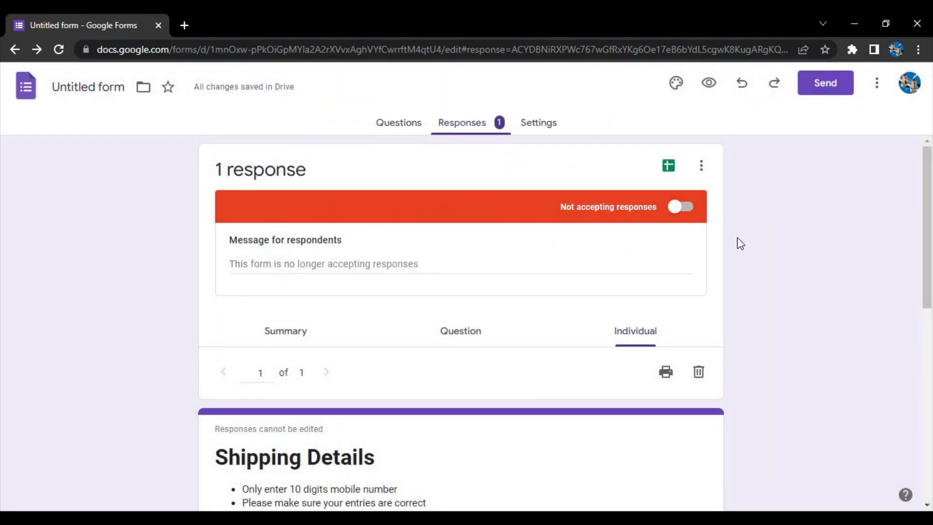
# Enable Get email notifications for new responses from the response options menu
pyautogui.click(701, 165)
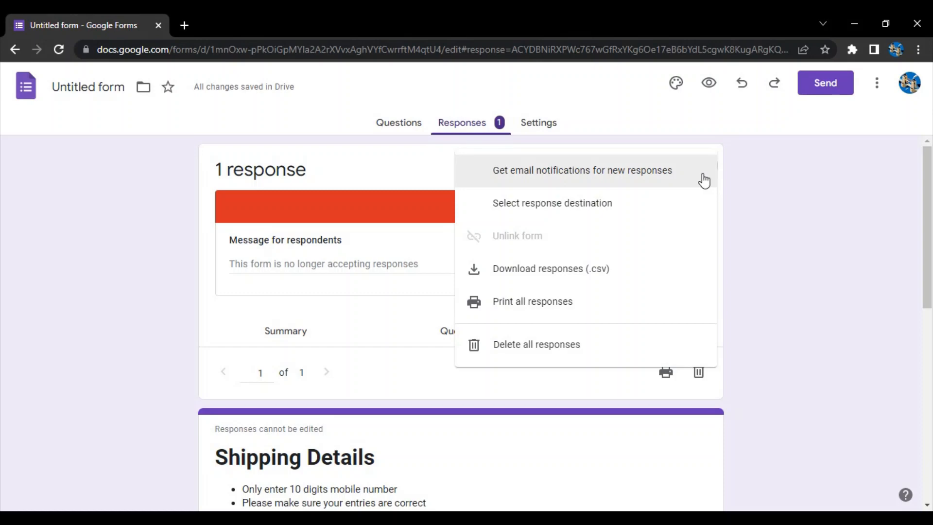
pyautogui.click(581, 170)
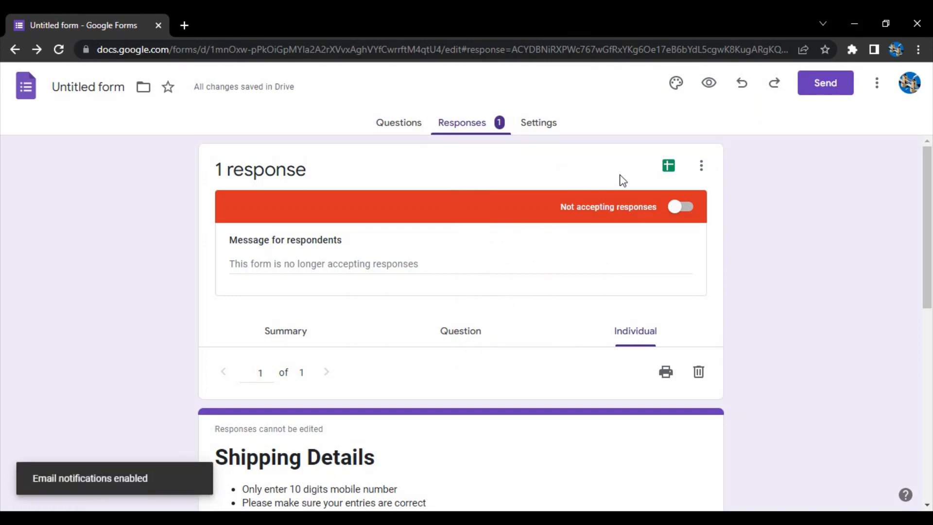
pyautogui.moveTo(149, 482)
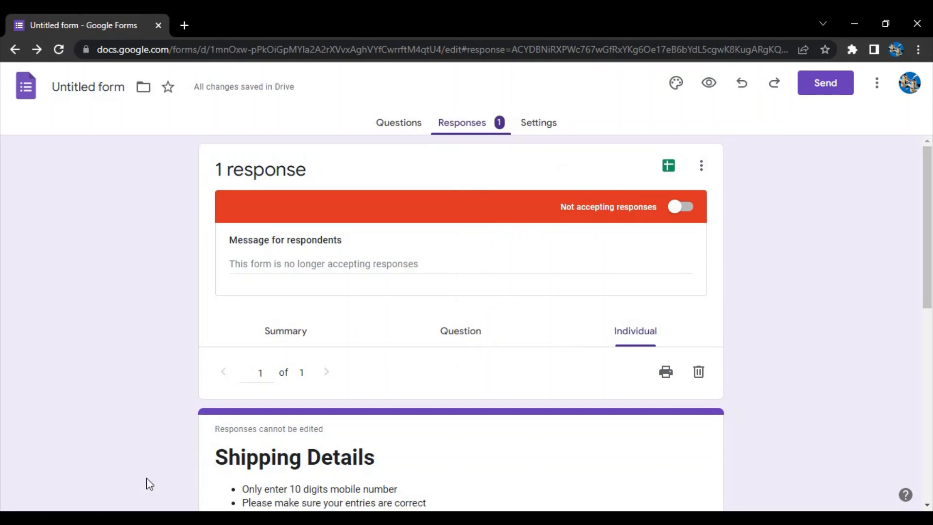
pyautogui.moveTo(355, 372)
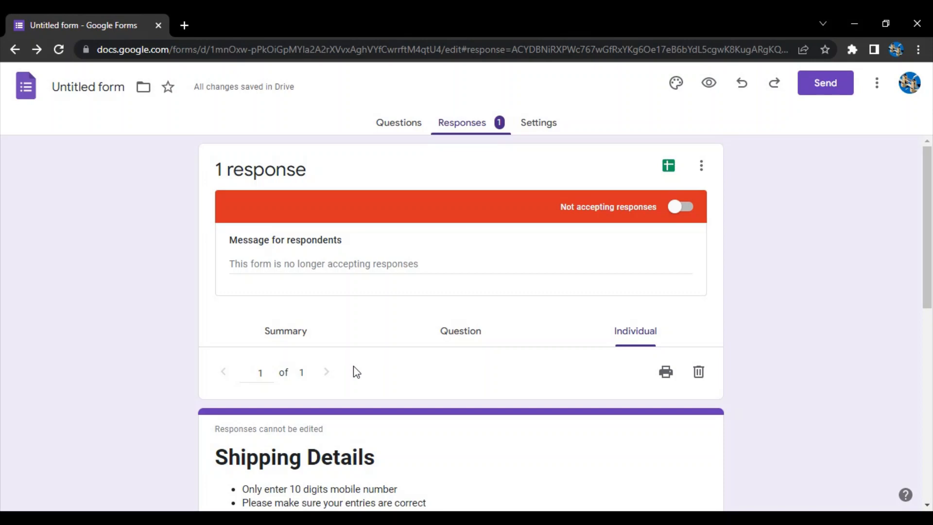
# Show the response options menu confirming email notifications are enabled
pyautogui.click(701, 165)
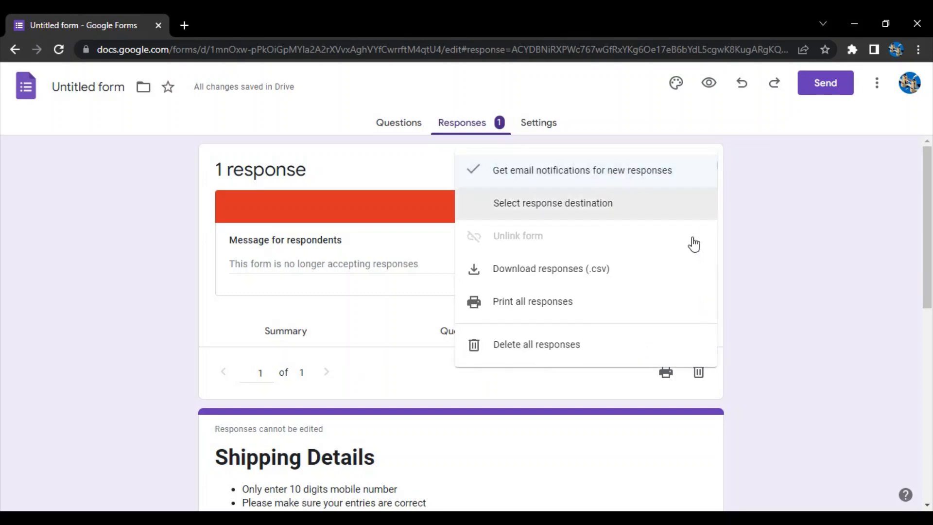
pyautogui.moveTo(580, 281)
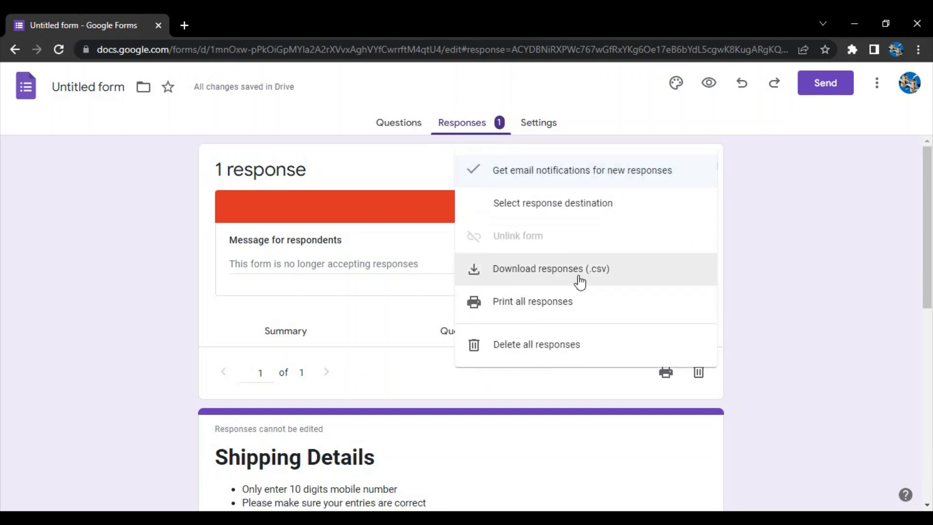
pyautogui.moveTo(600, 275)
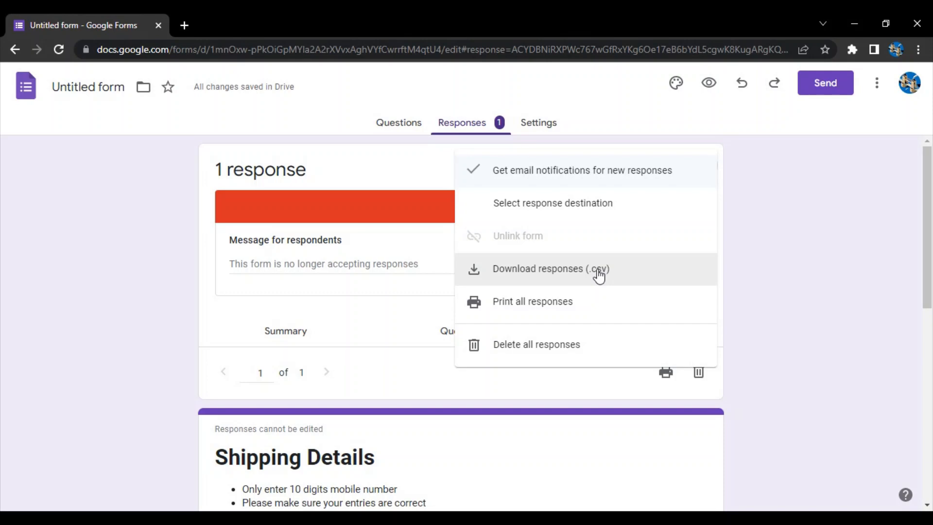
# Preview Print all responses for the Shipping Details response, then cancel without printing
pyautogui.click(532, 302)
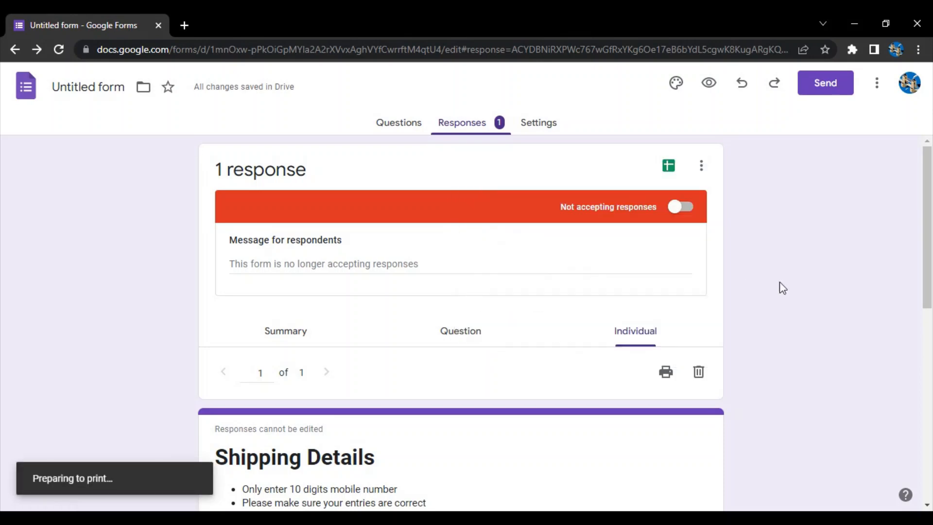
pyautogui.click(665, 371)
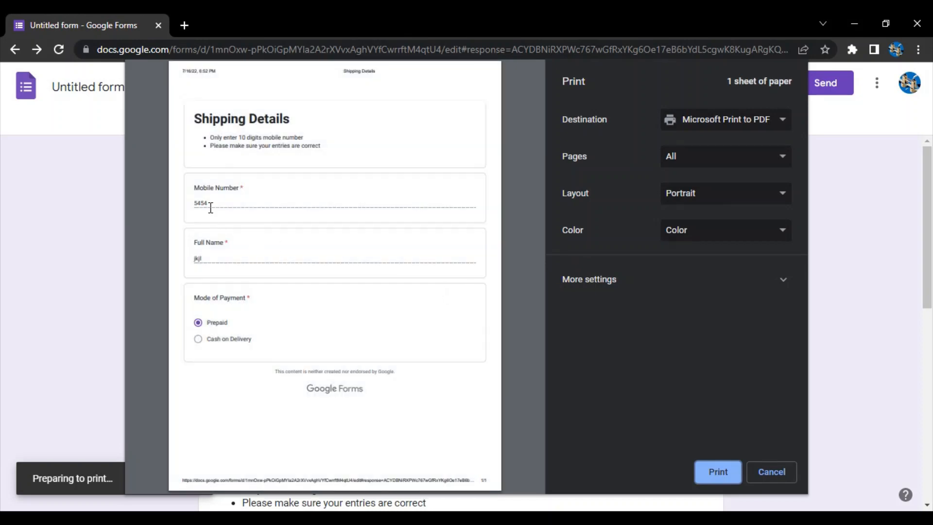
pyautogui.moveTo(263, 227)
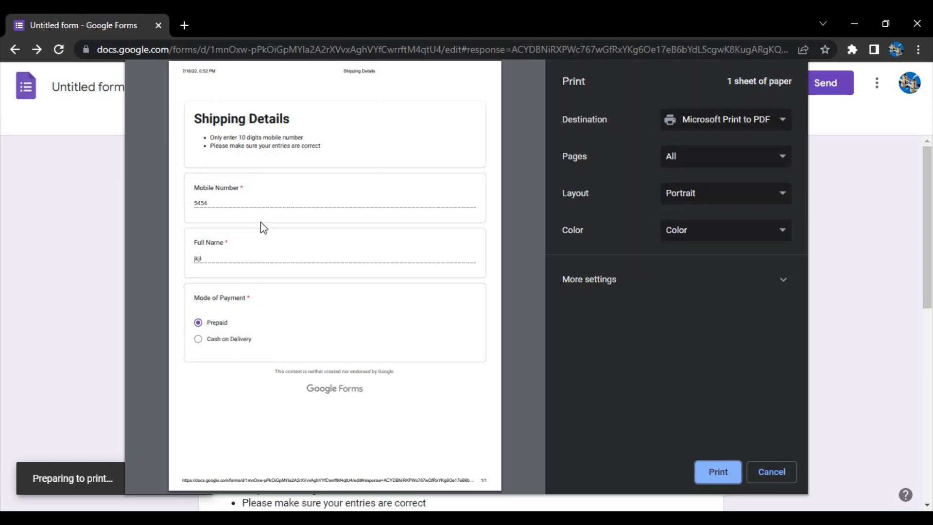
pyautogui.moveTo(497, 394)
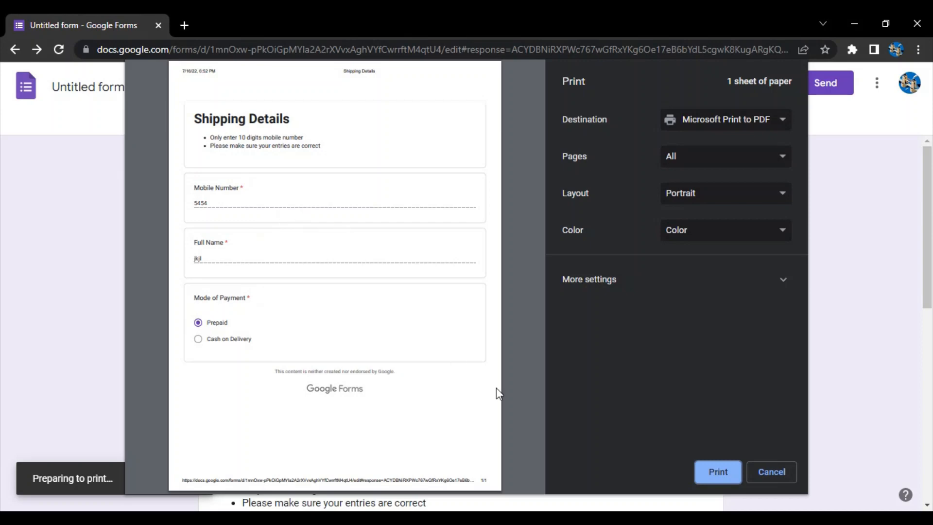
pyautogui.moveTo(771, 473)
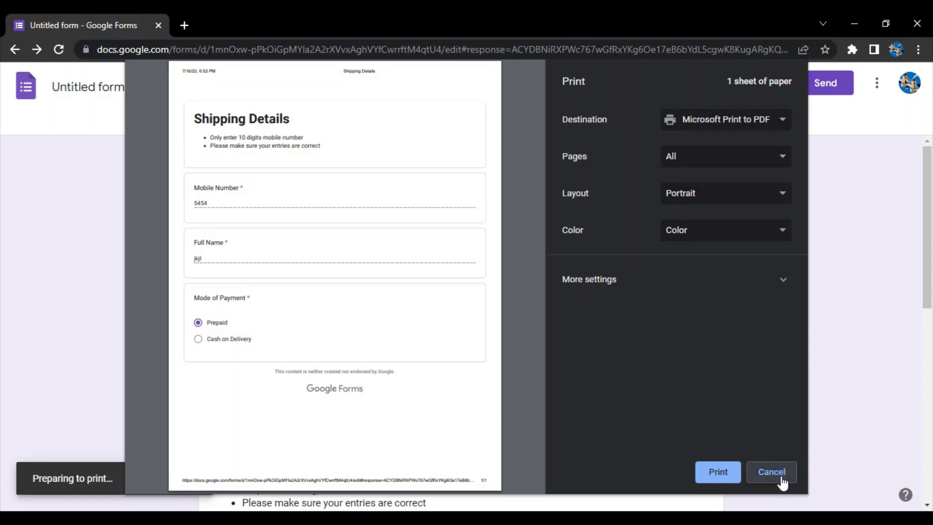
pyautogui.click(770, 471)
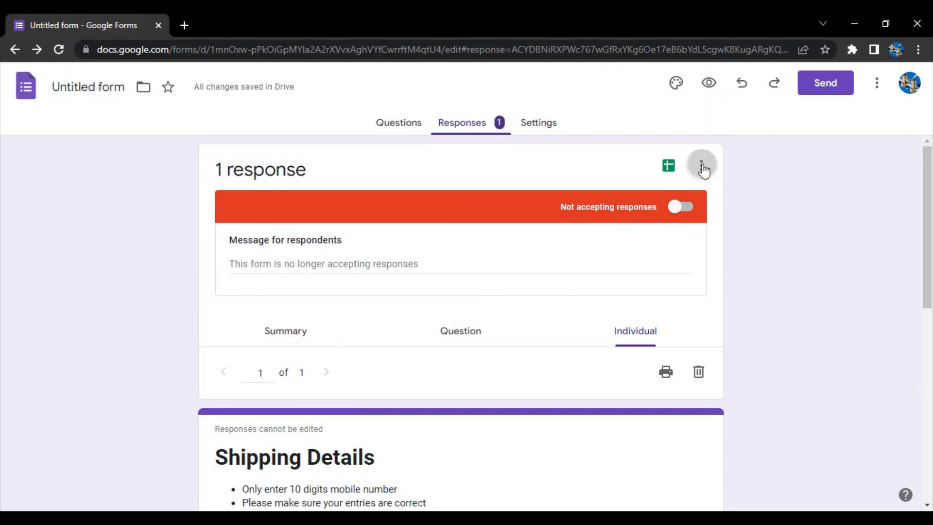
# Delete all responses and confirm, leaving the form at 0 responses
pyautogui.click(701, 165)
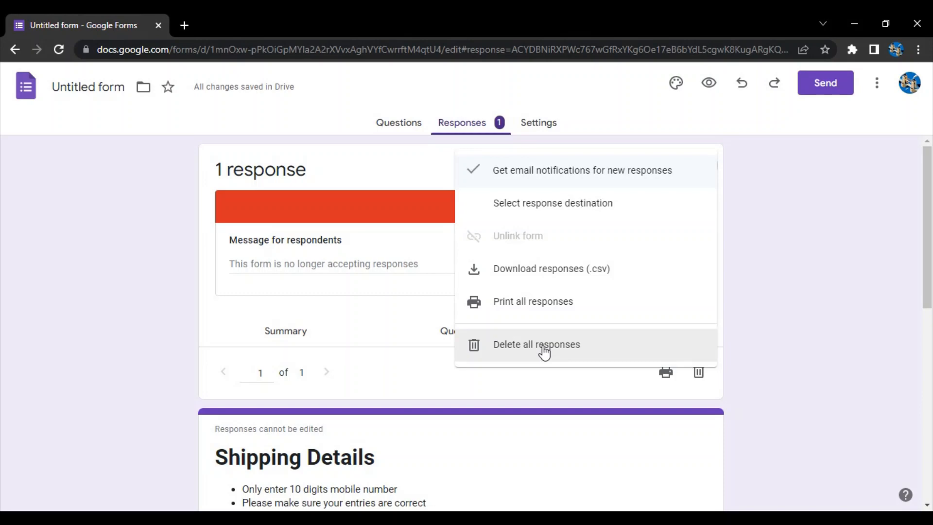
pyautogui.moveTo(539, 351)
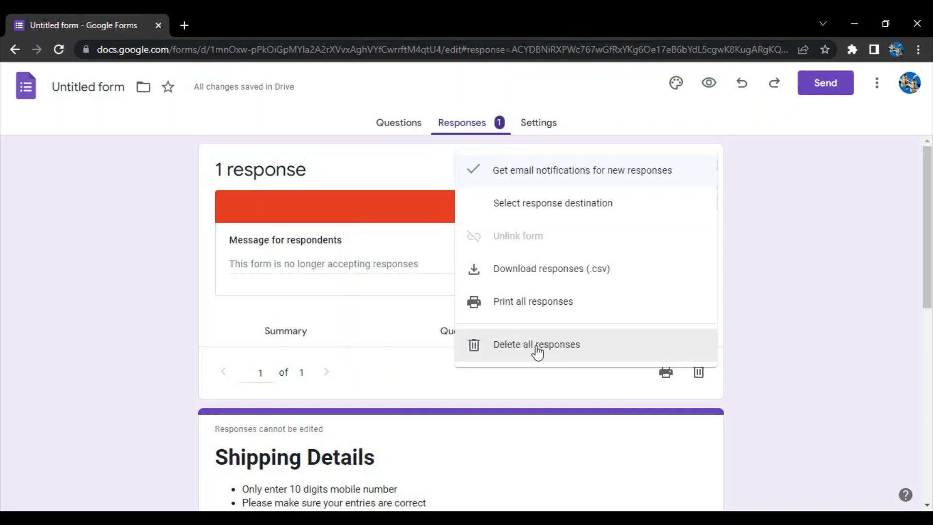
pyautogui.click(536, 344)
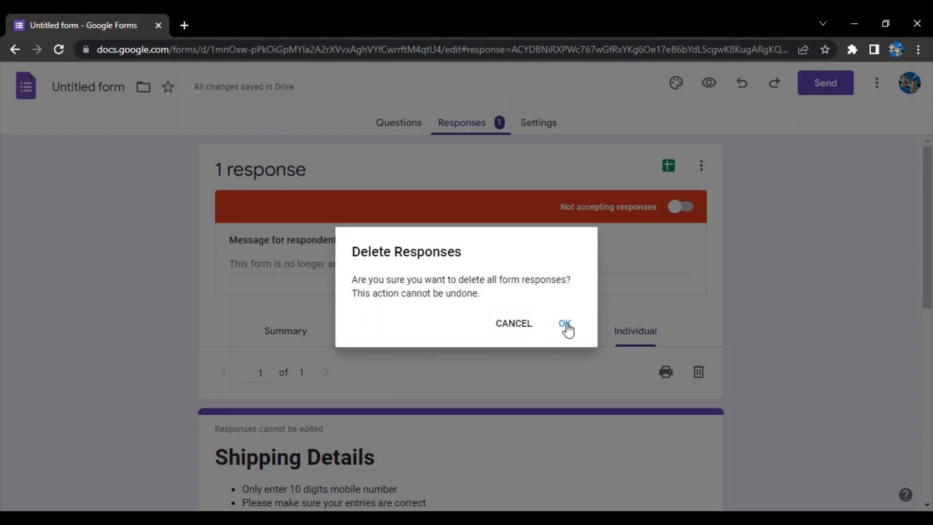
pyautogui.click(564, 323)
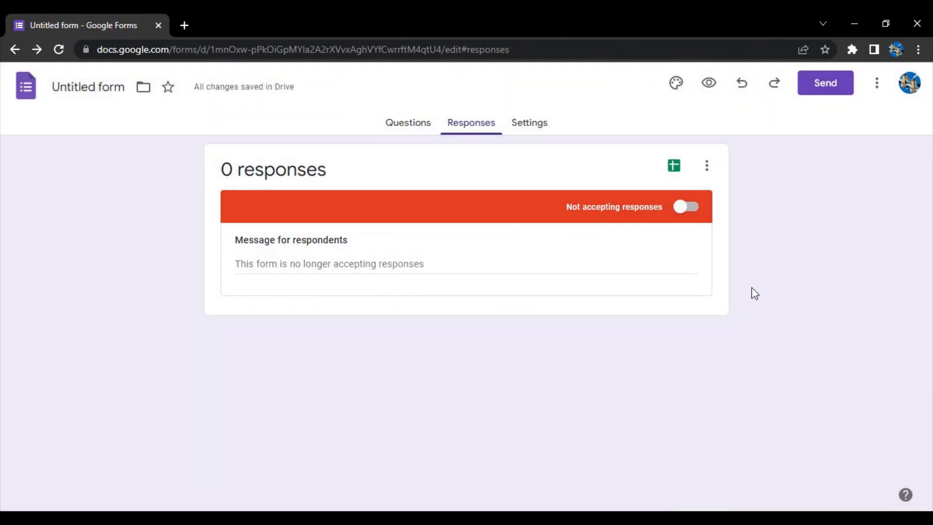
pyautogui.moveTo(624, 330)
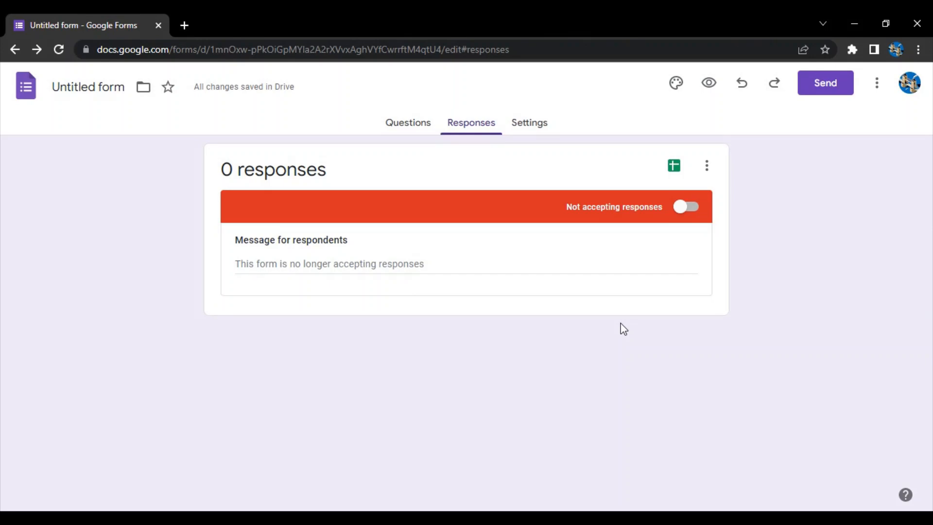
pyautogui.moveTo(427, 509)
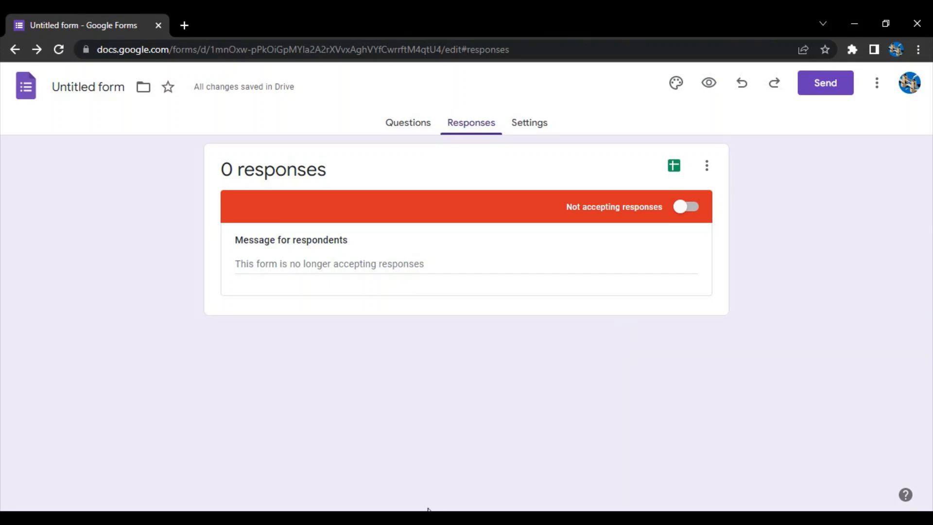